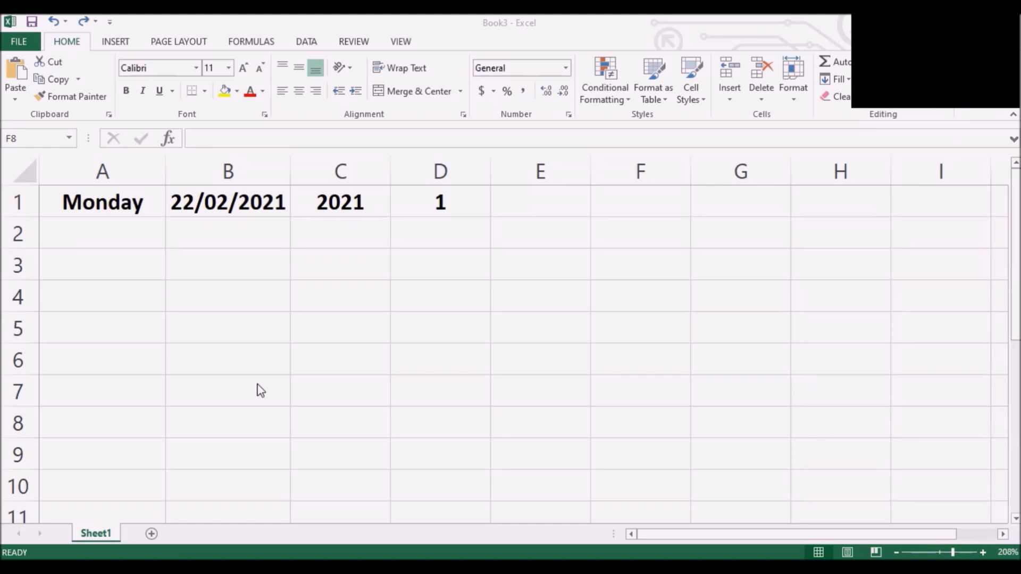
mouse_move(82, 257)
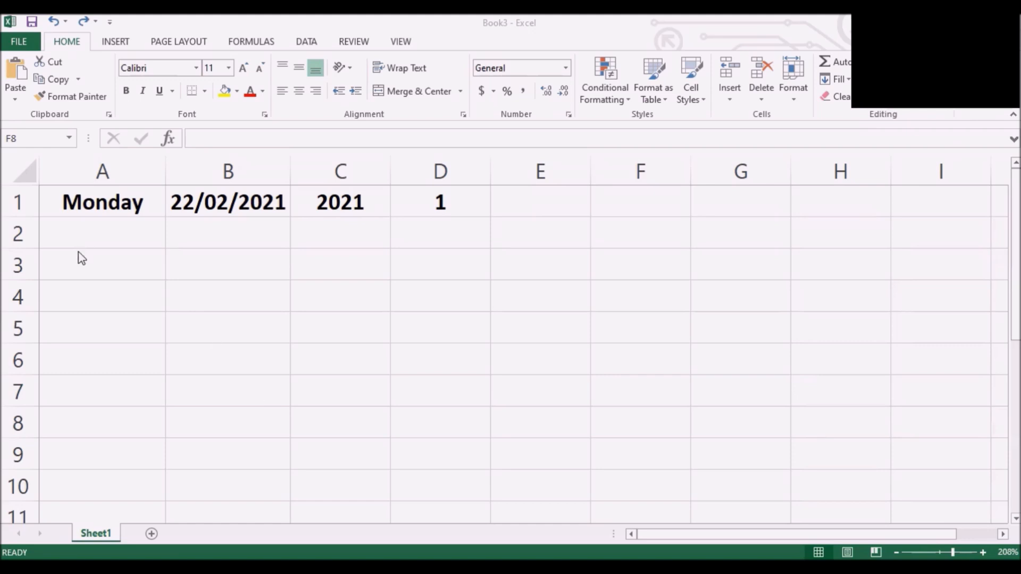
mouse_move(102, 208)
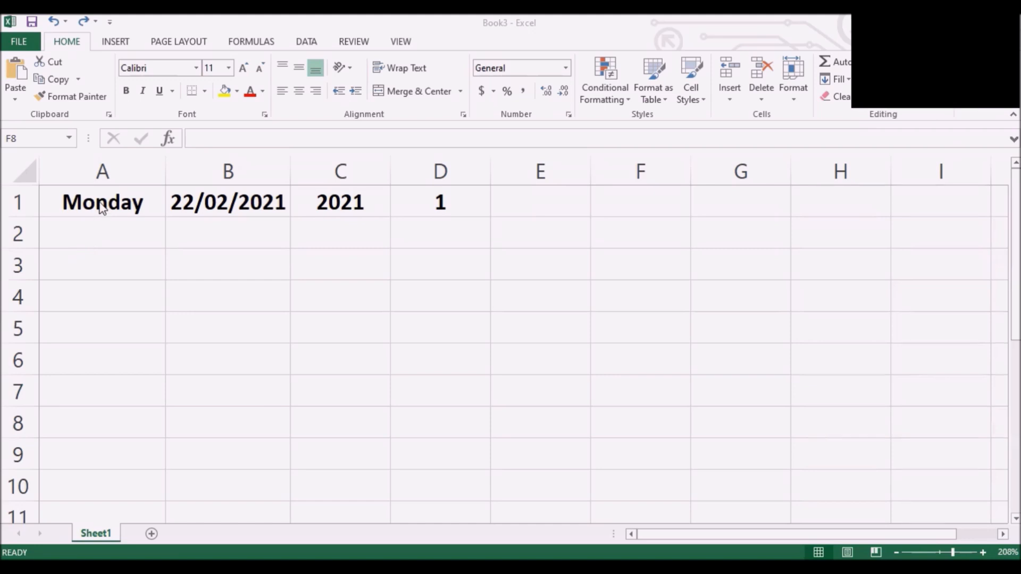
Step: Select the Monday cell A1 as the start of the weekday series
click(639, 421)
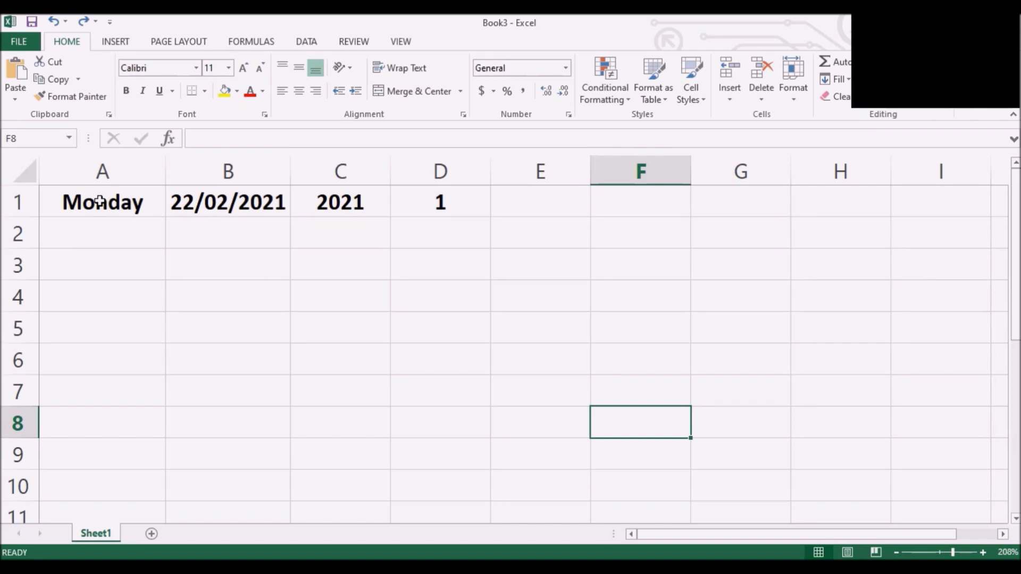
click(101, 202)
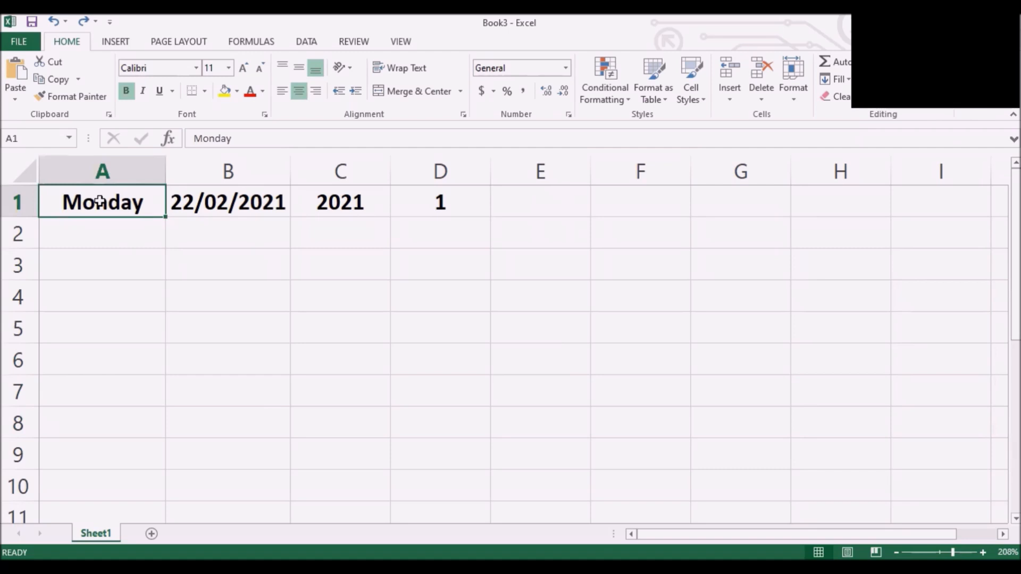
mouse_move(155, 231)
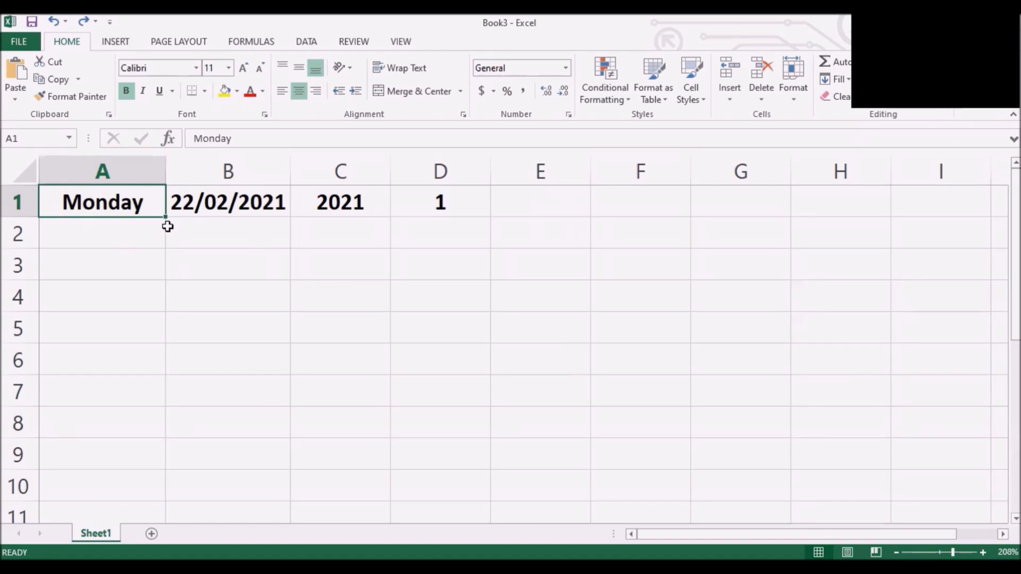
mouse_move(166, 223)
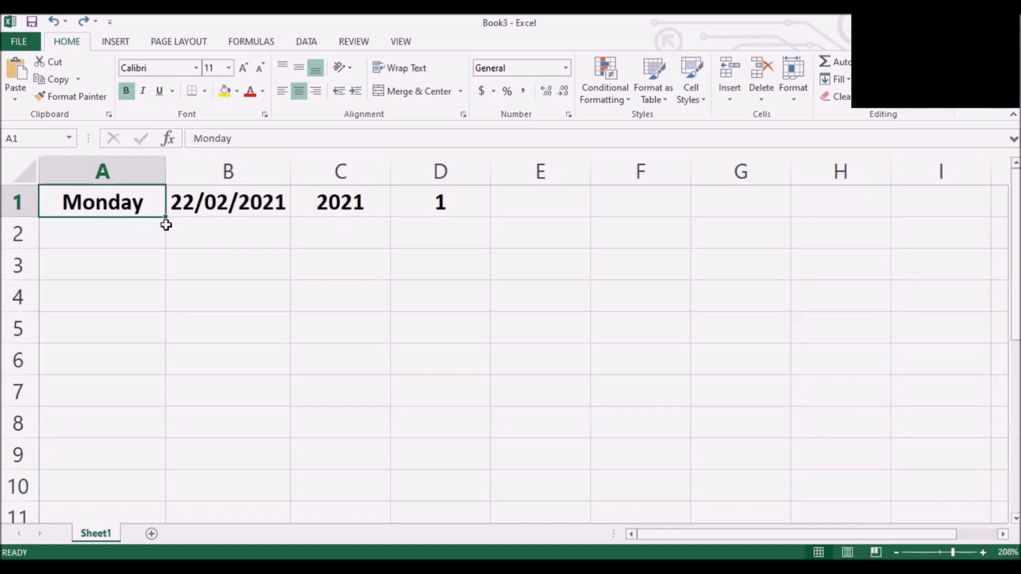
mouse_move(166, 220)
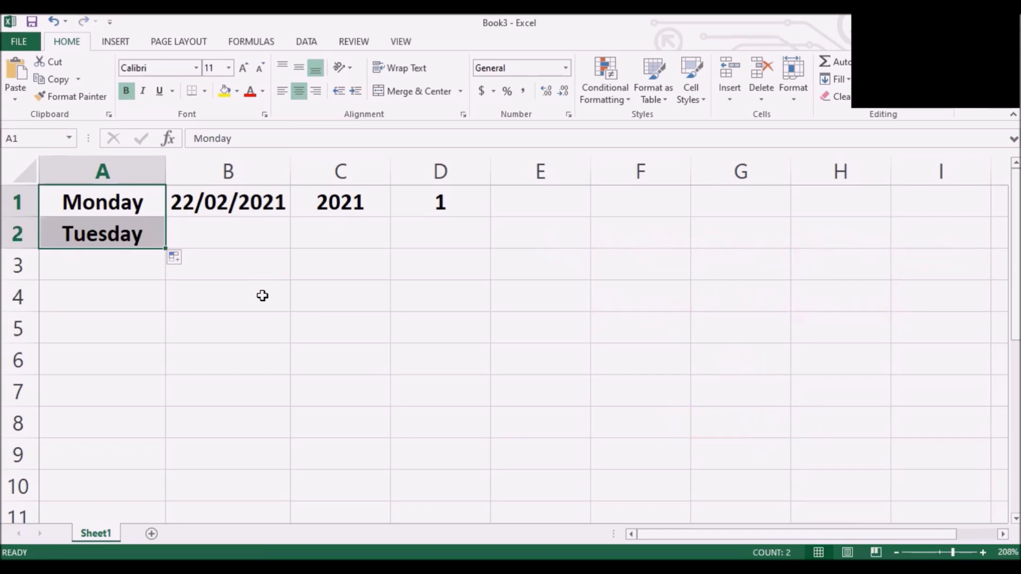
mouse_move(178, 266)
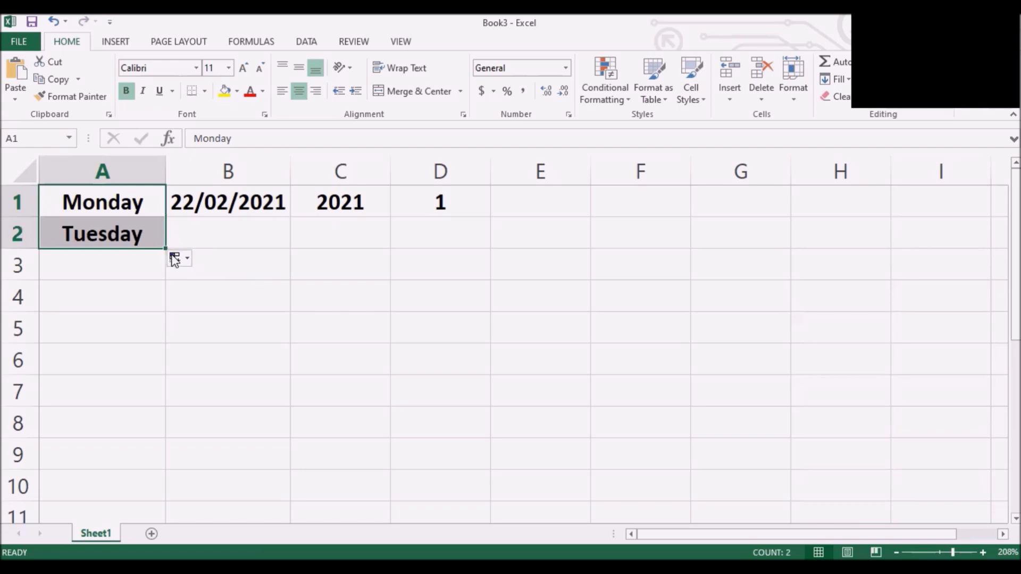
mouse_move(230, 267)
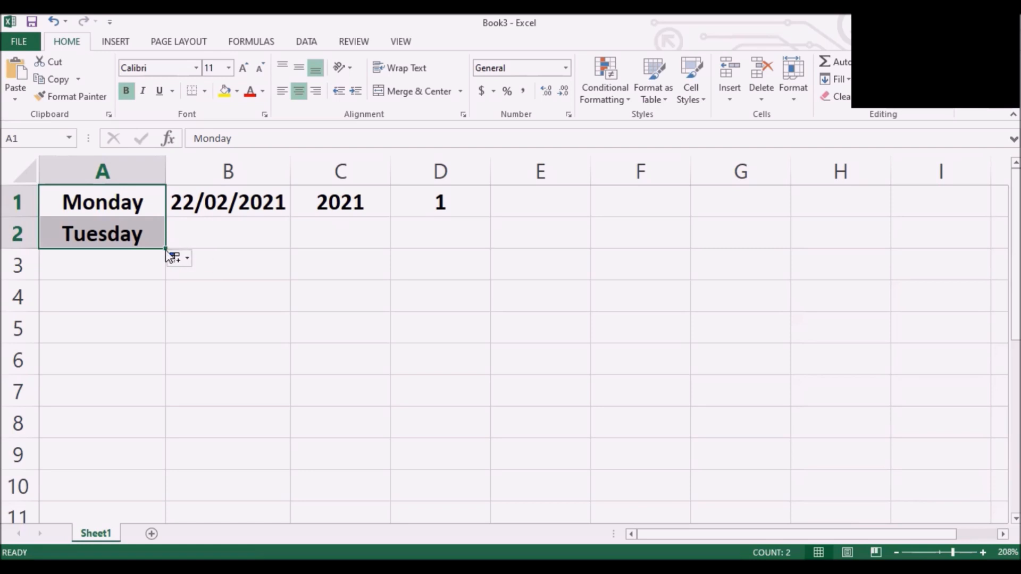
mouse_move(166, 249)
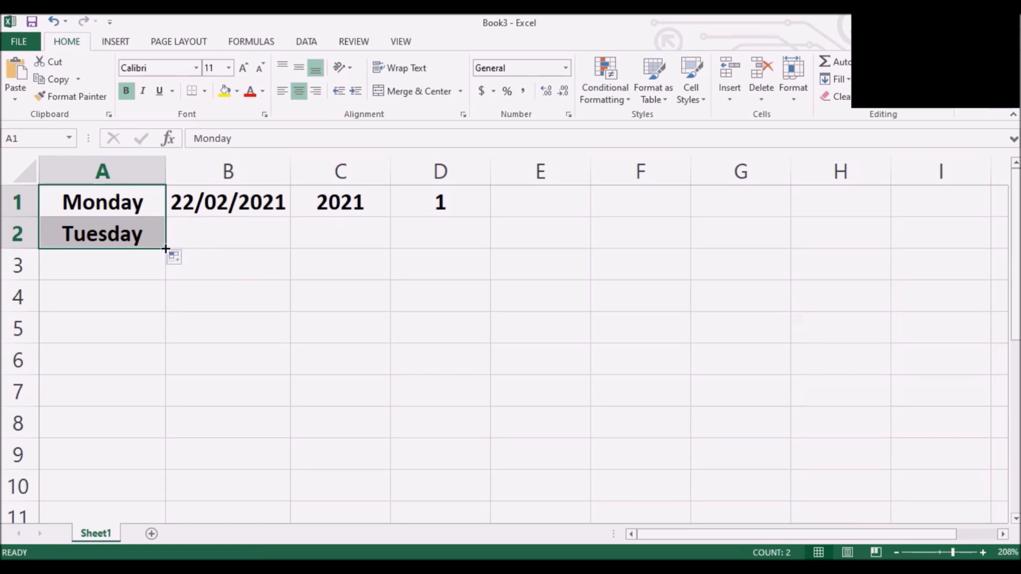
mouse_move(166, 249)
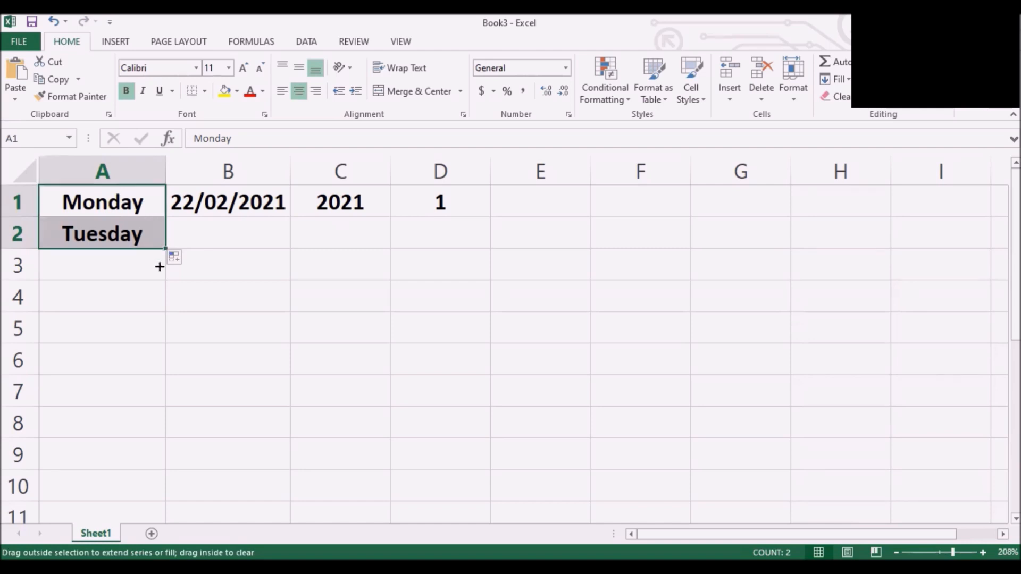
mouse_move(143, 458)
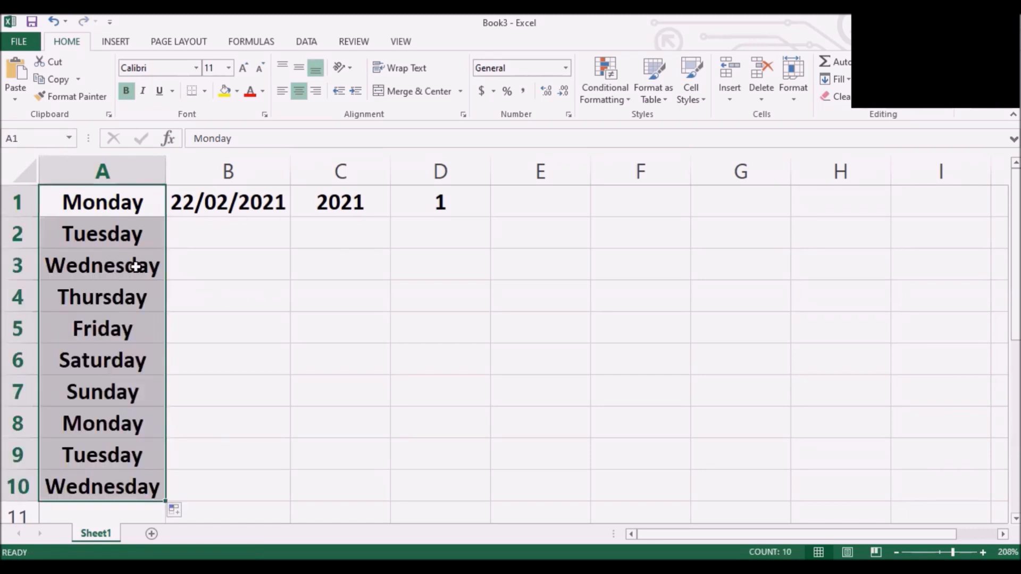
mouse_move(105, 306)
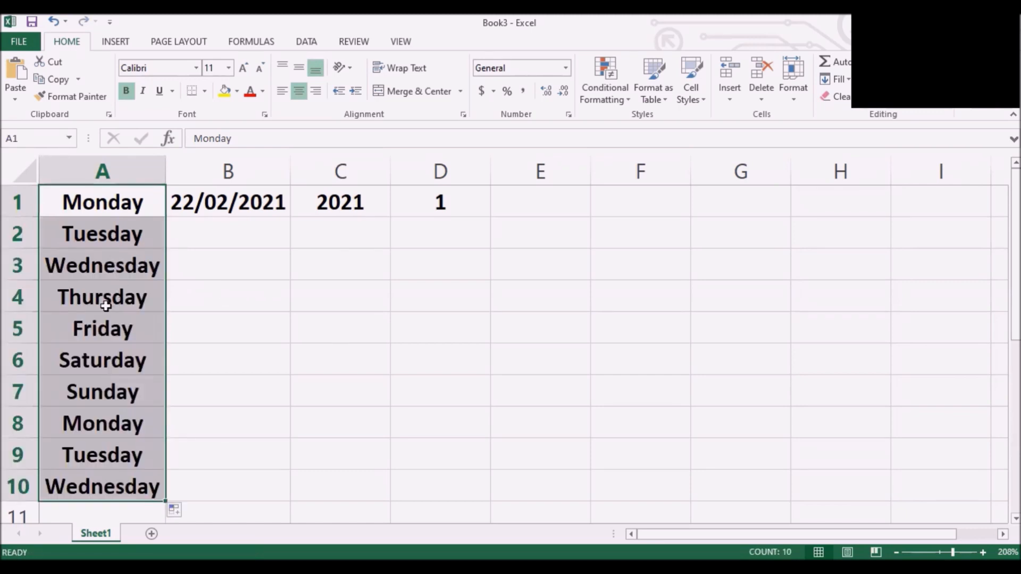
mouse_move(105, 397)
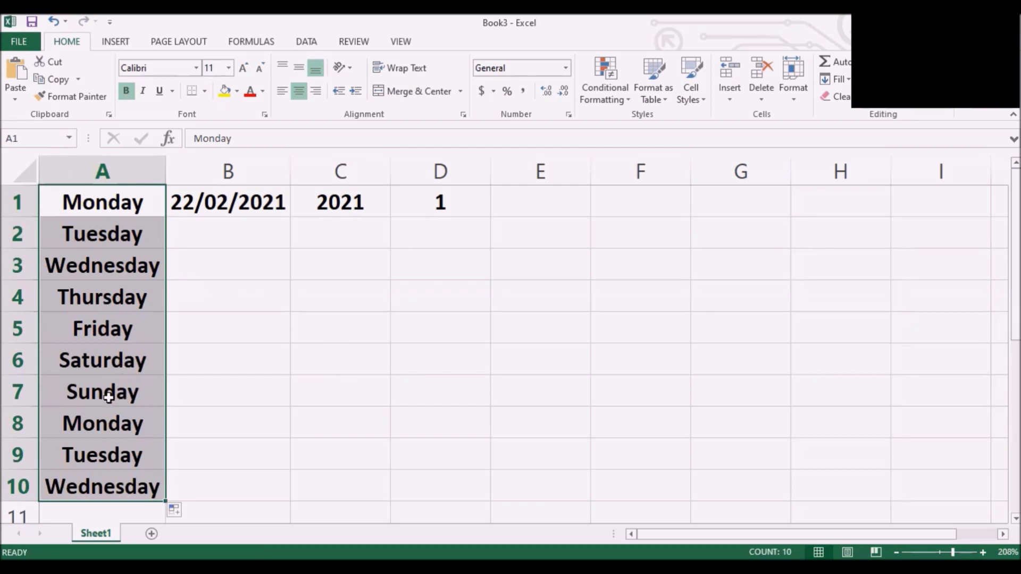
mouse_move(115, 423)
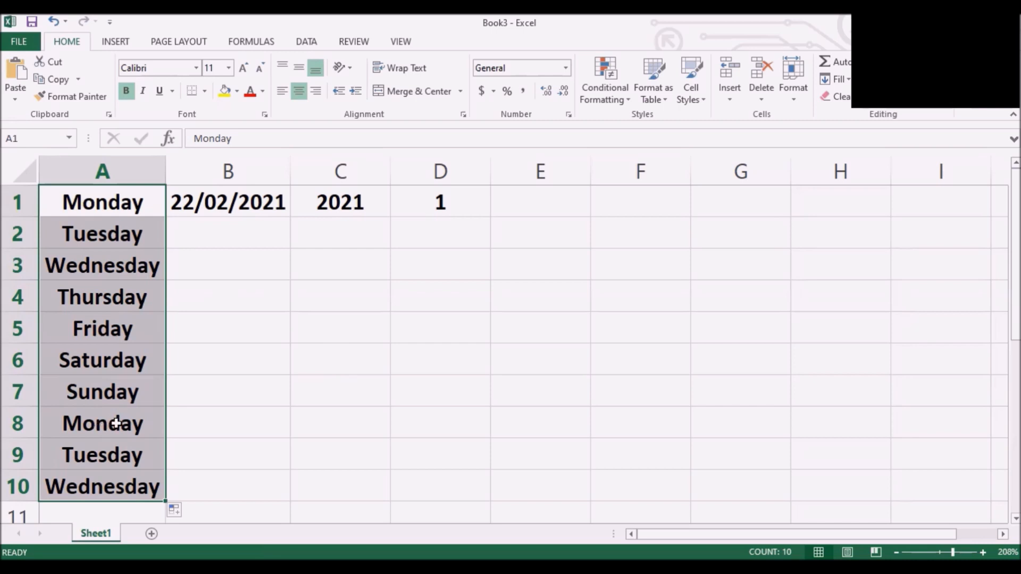
mouse_move(92, 510)
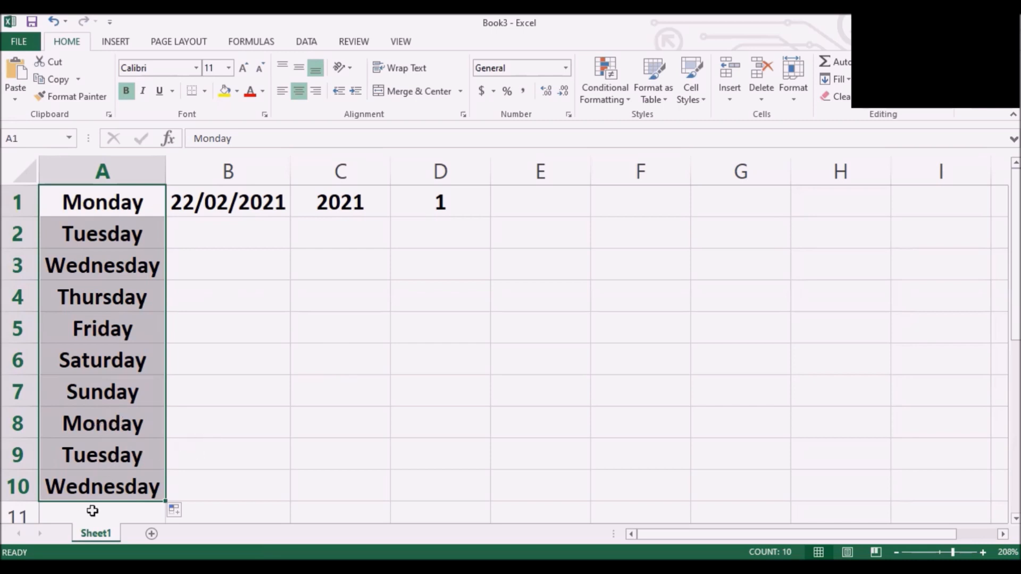
mouse_move(87, 481)
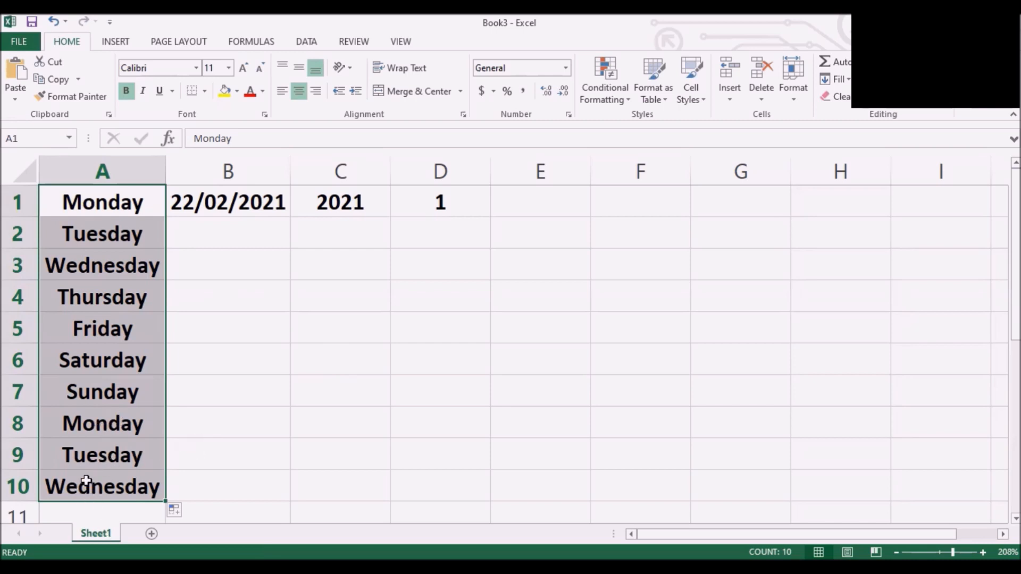
mouse_move(224, 427)
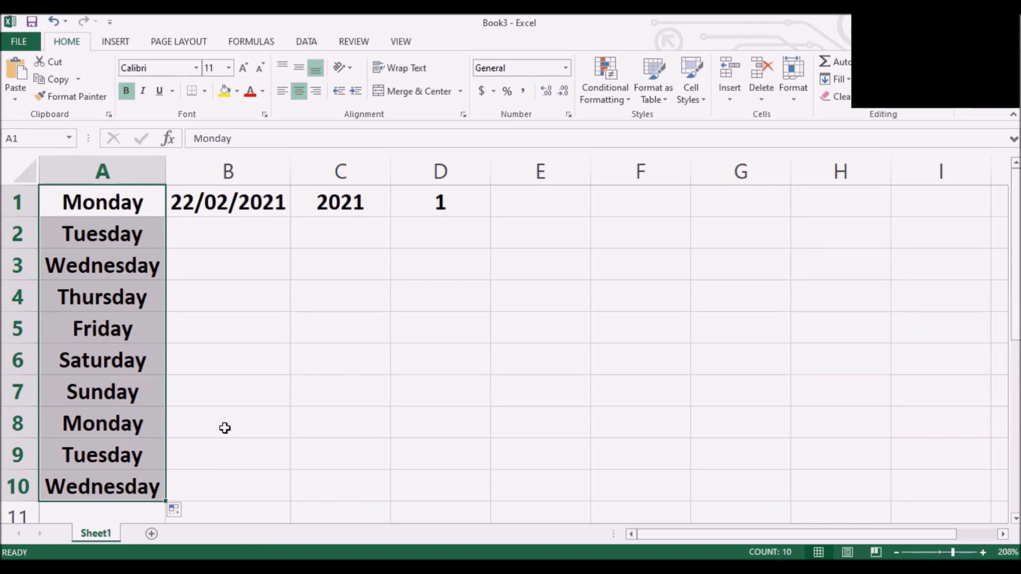
mouse_move(235, 331)
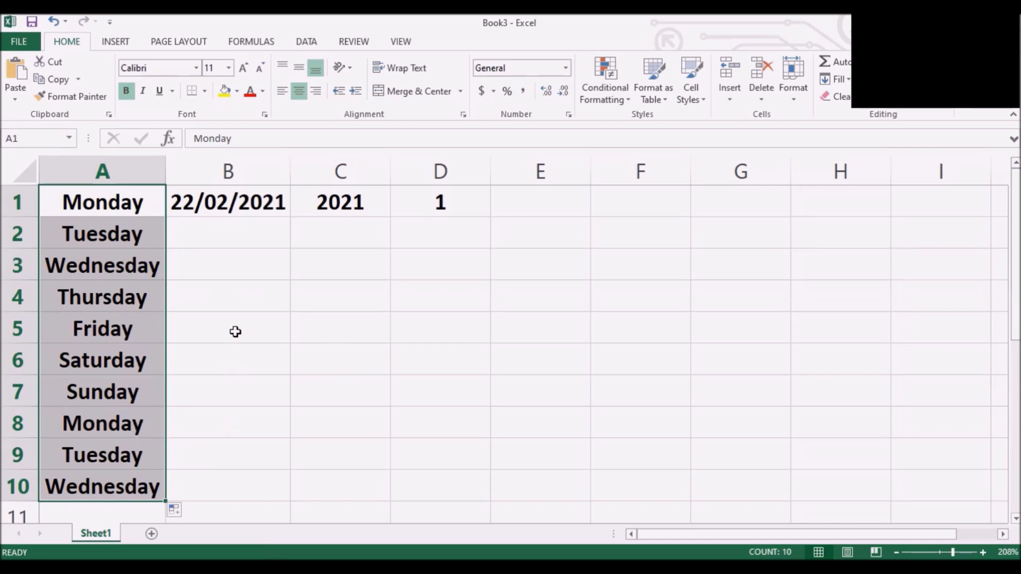
mouse_move(222, 208)
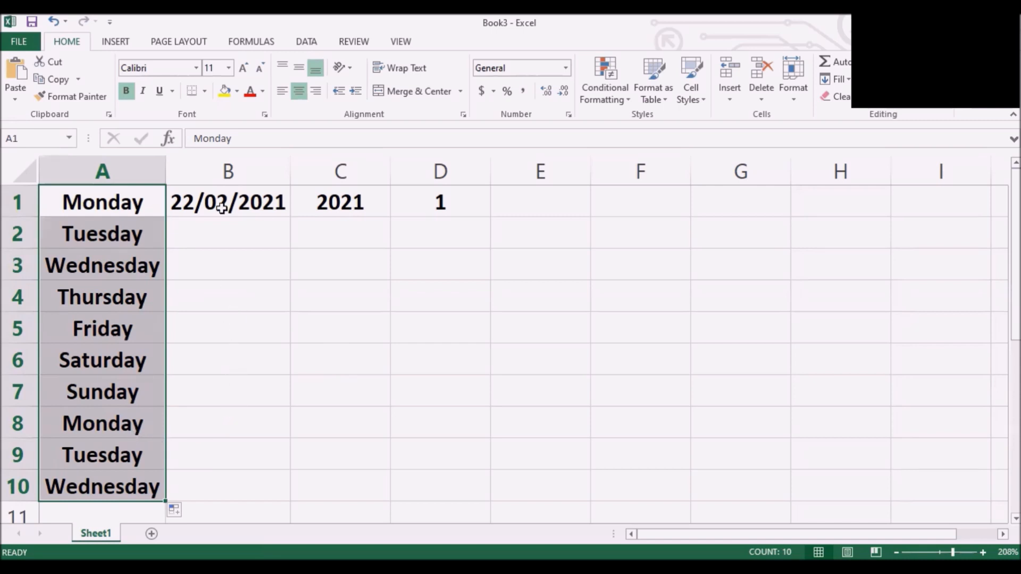
Step: Select the 22/02/2021 date in B1 as the start of the date series
click(229, 202)
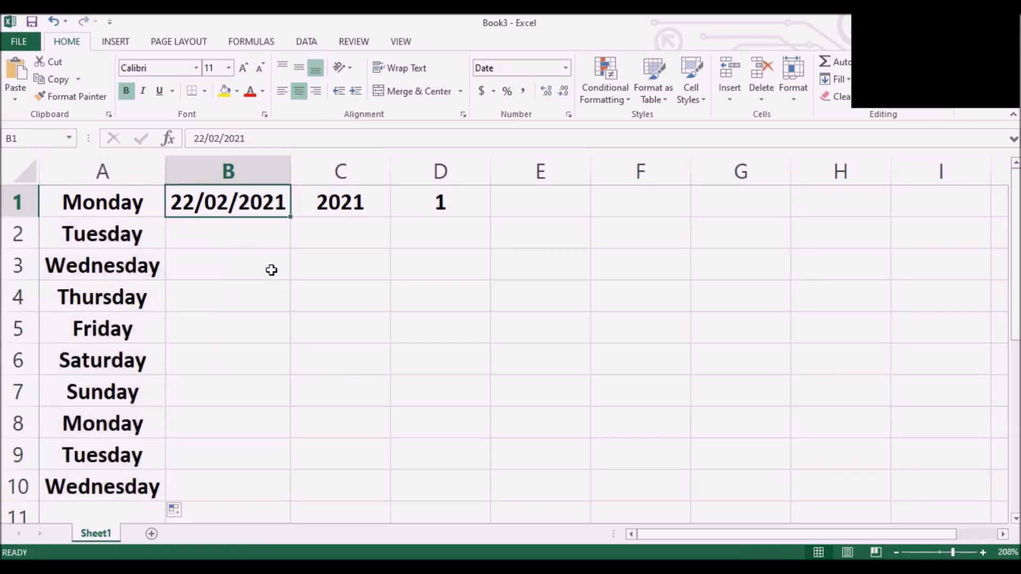
mouse_move(269, 253)
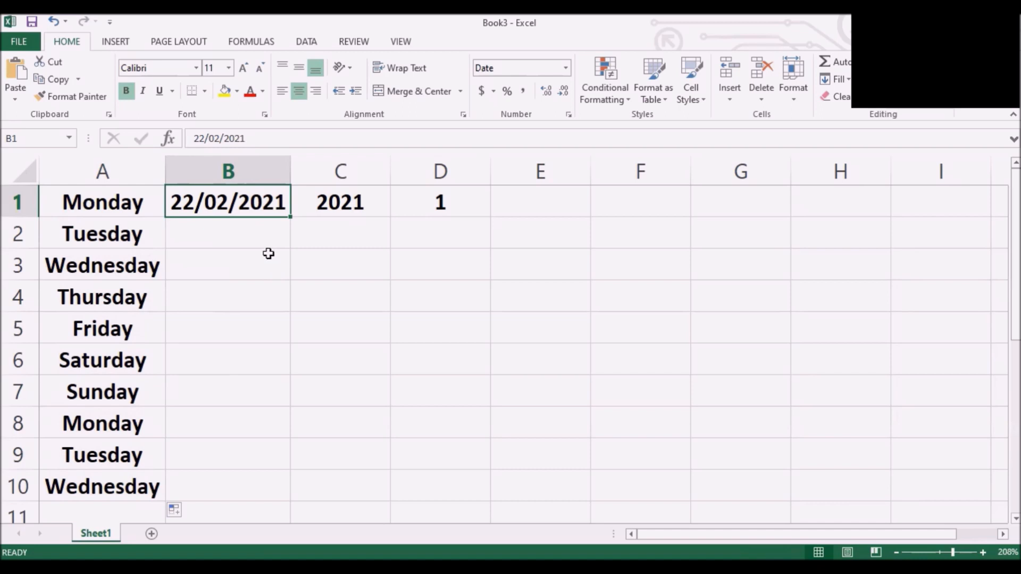
mouse_move(284, 218)
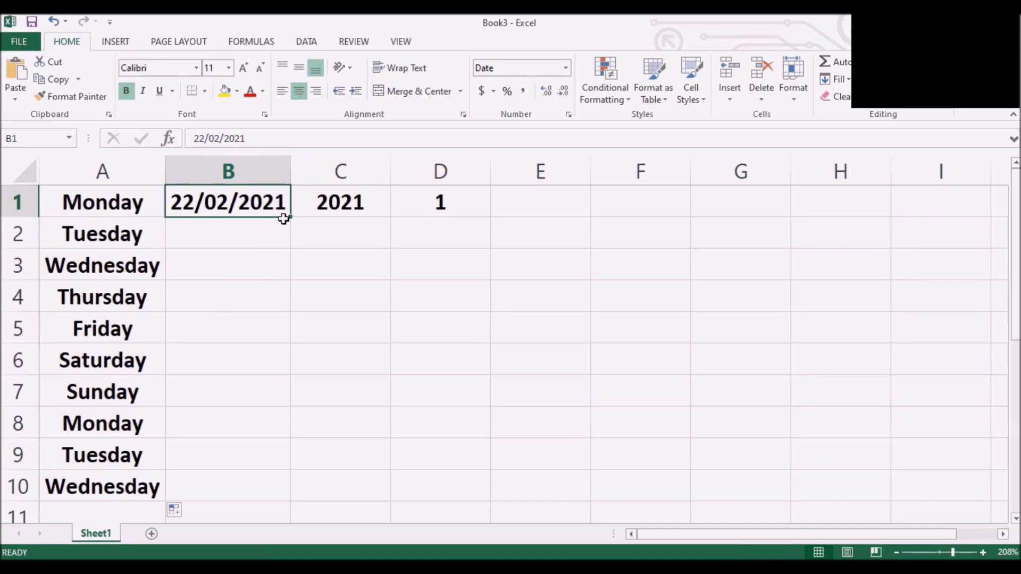
mouse_move(250, 236)
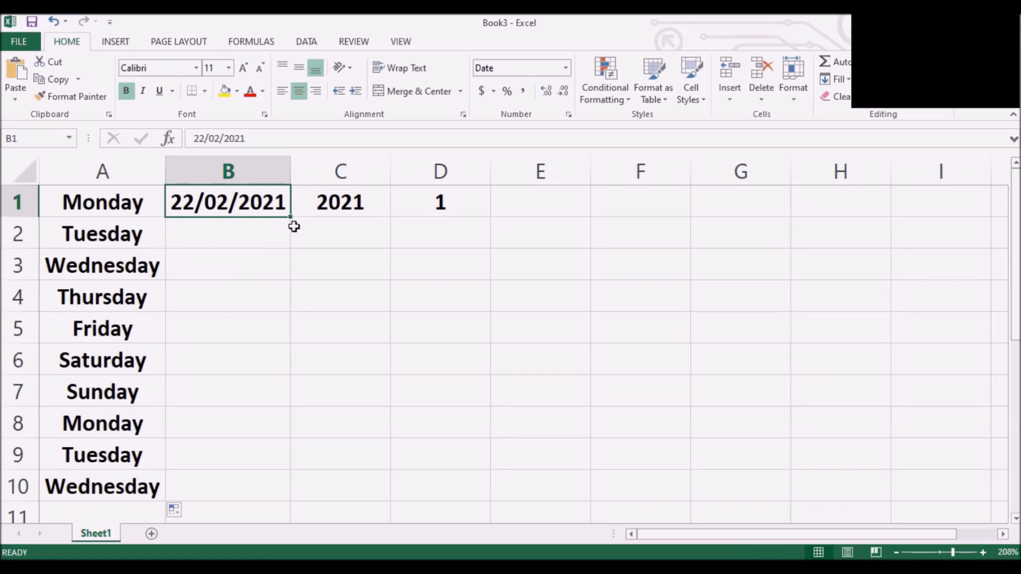
mouse_move(291, 220)
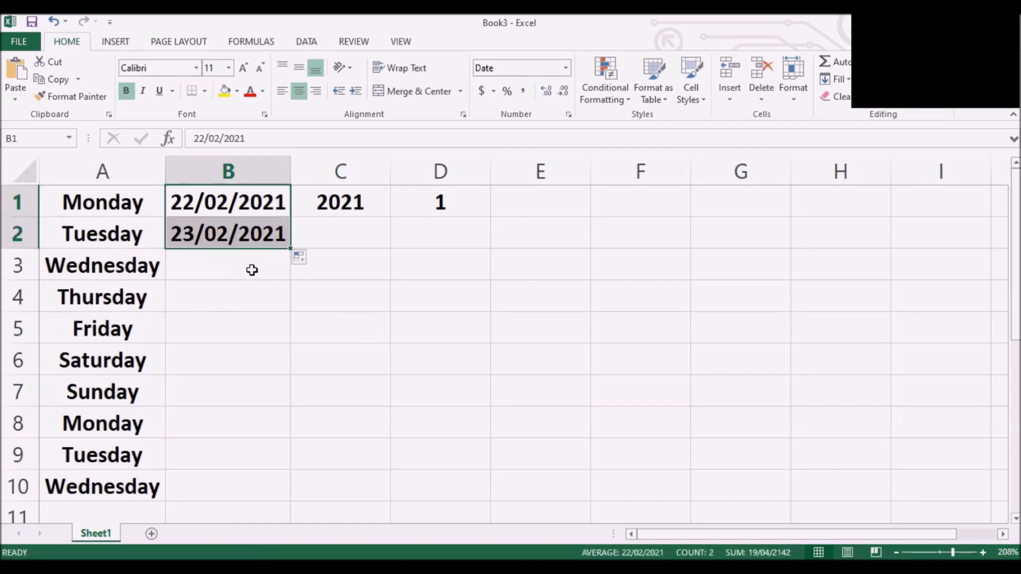
mouse_move(270, 284)
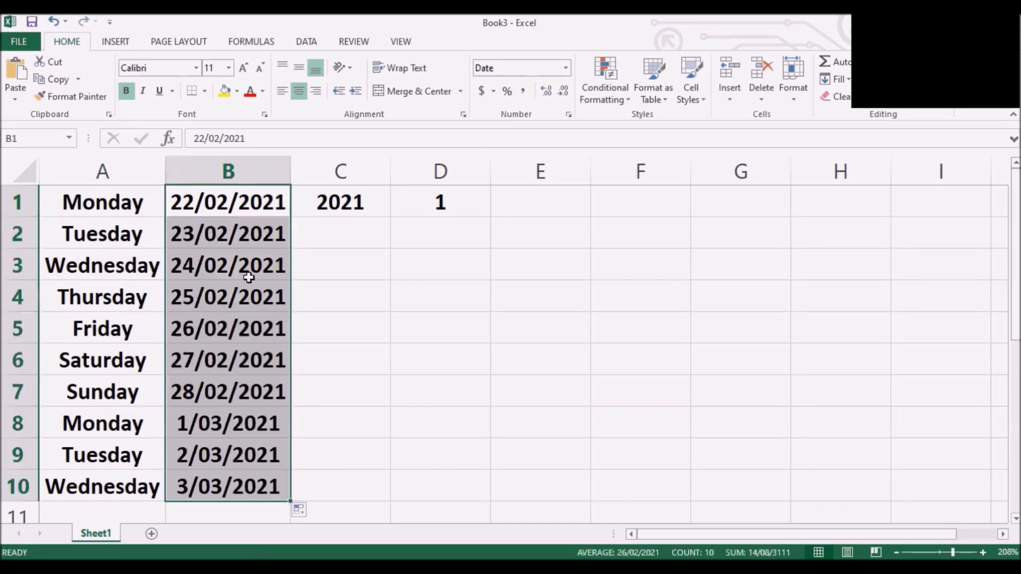
mouse_move(198, 272)
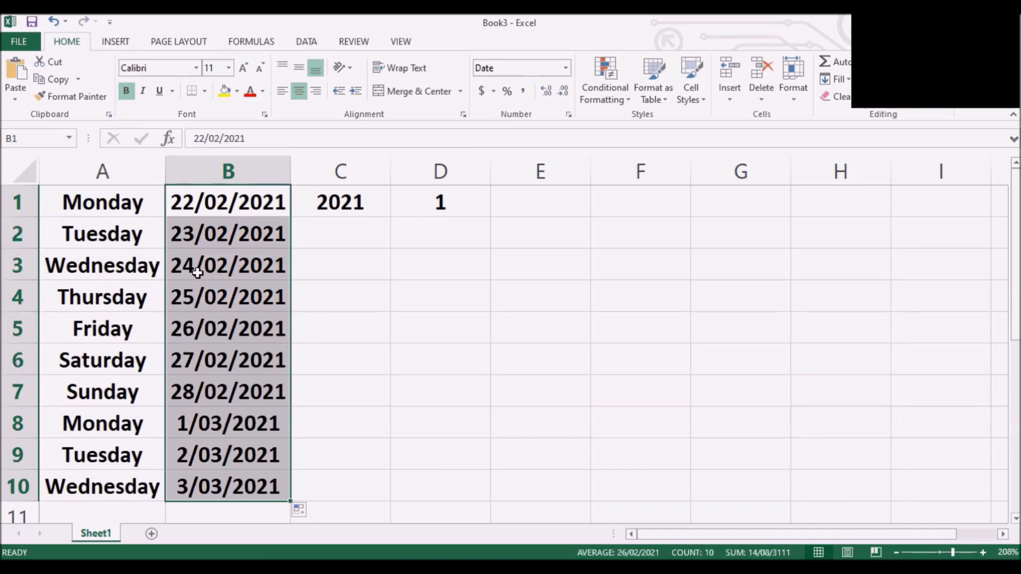
mouse_move(202, 392)
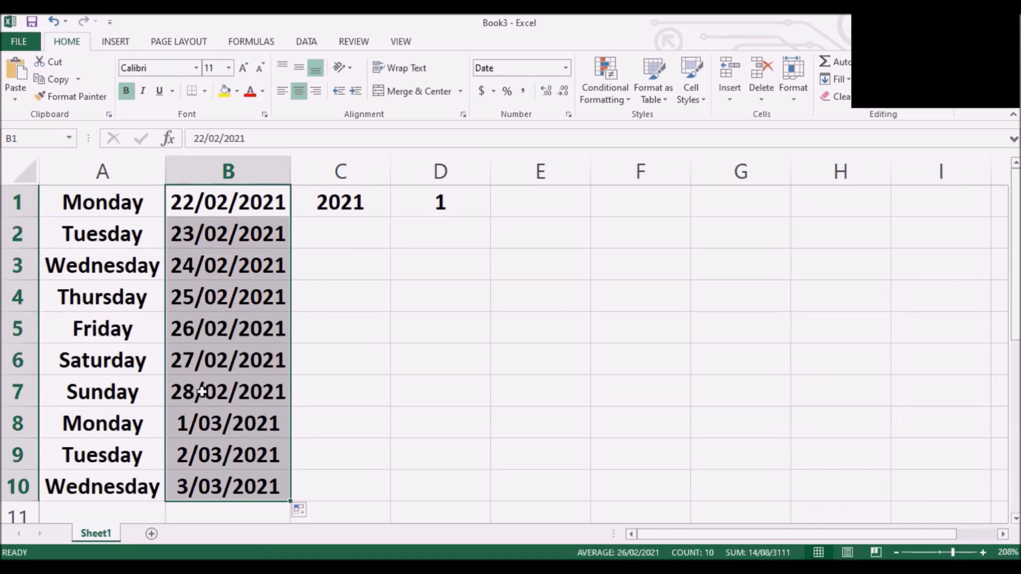
mouse_move(193, 429)
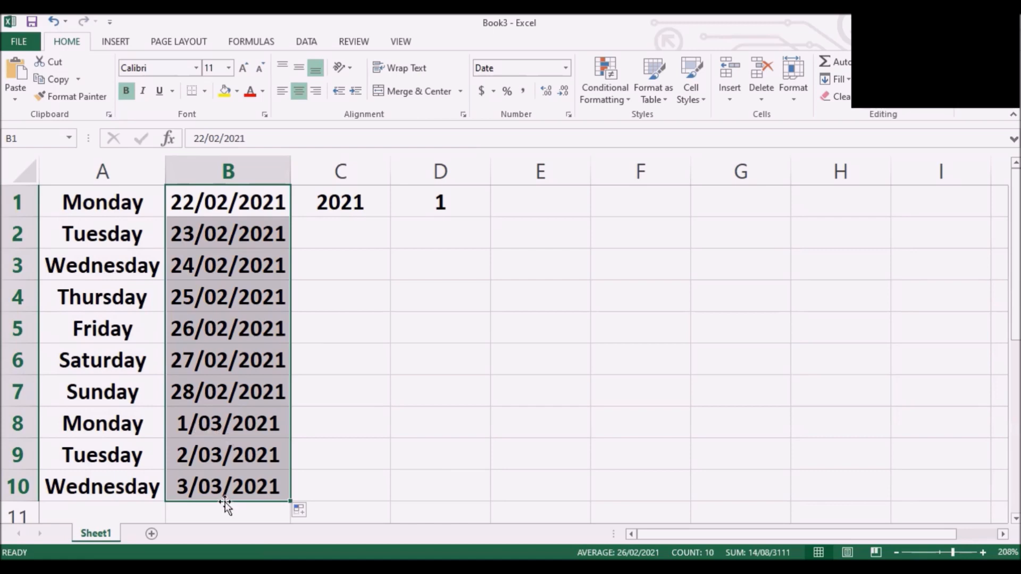
mouse_move(218, 495)
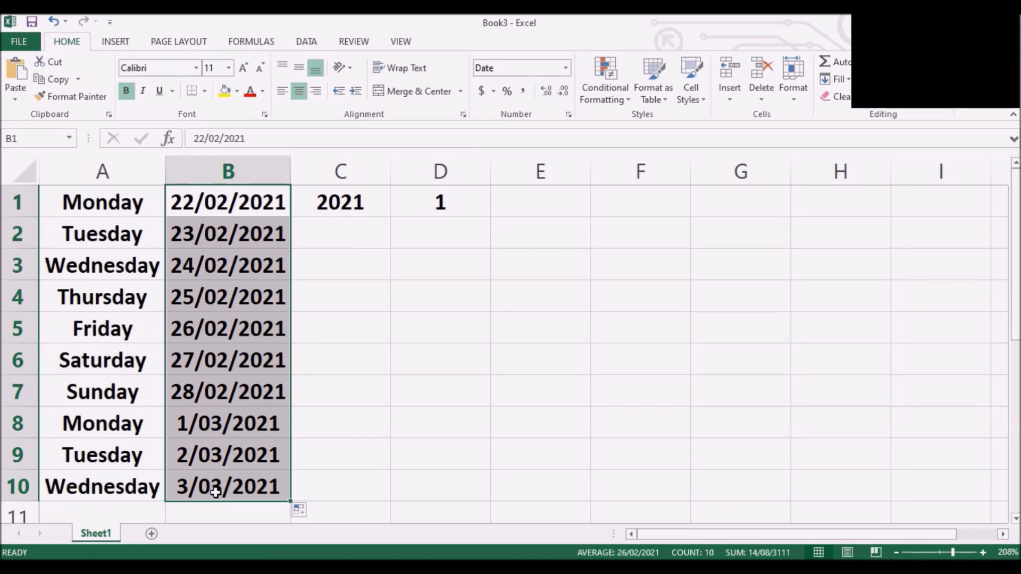
mouse_move(383, 387)
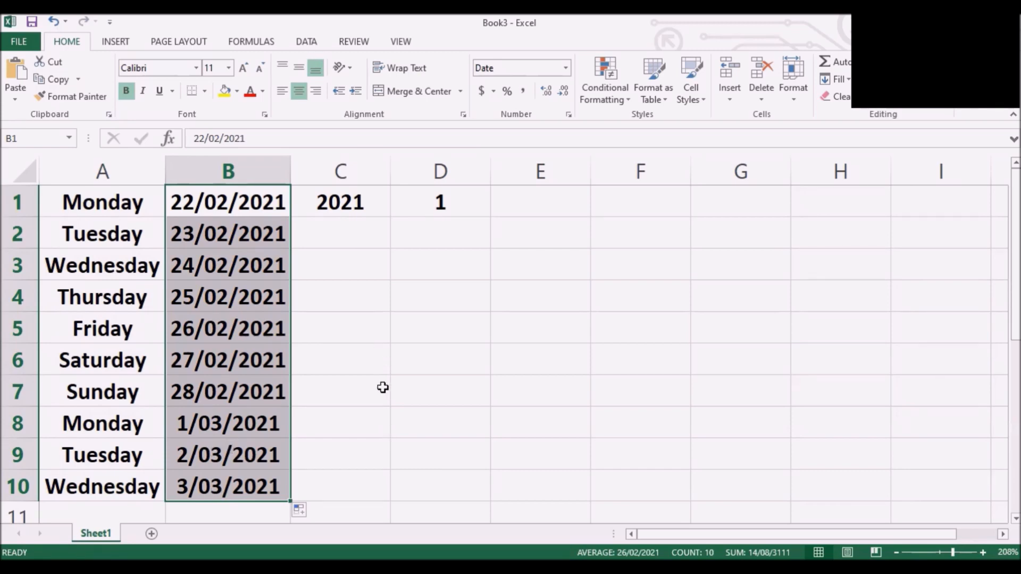
mouse_move(378, 372)
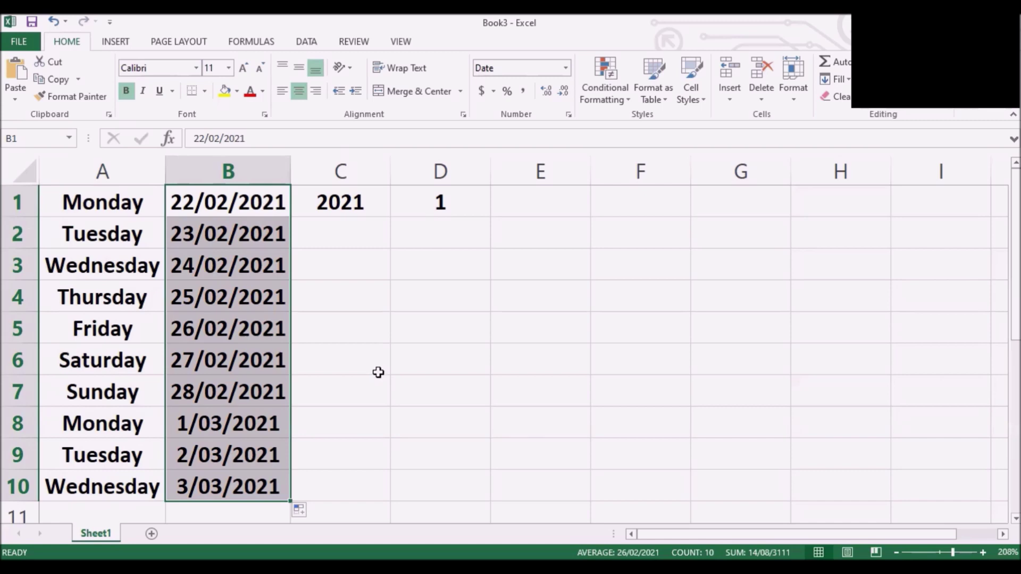
Step: Copy 2021 down into C2 and change it to 2022
click(339, 202)
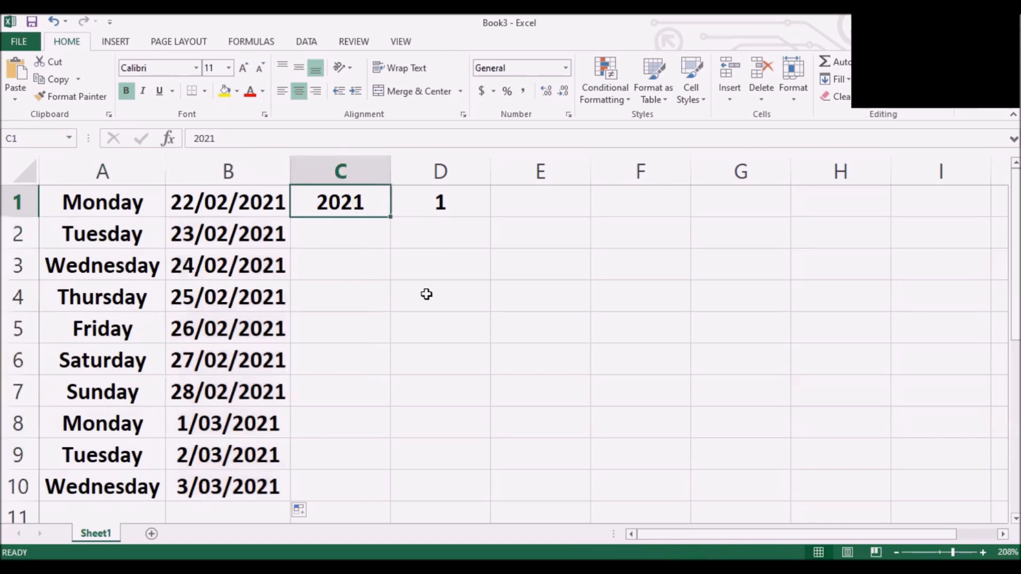
mouse_move(205, 264)
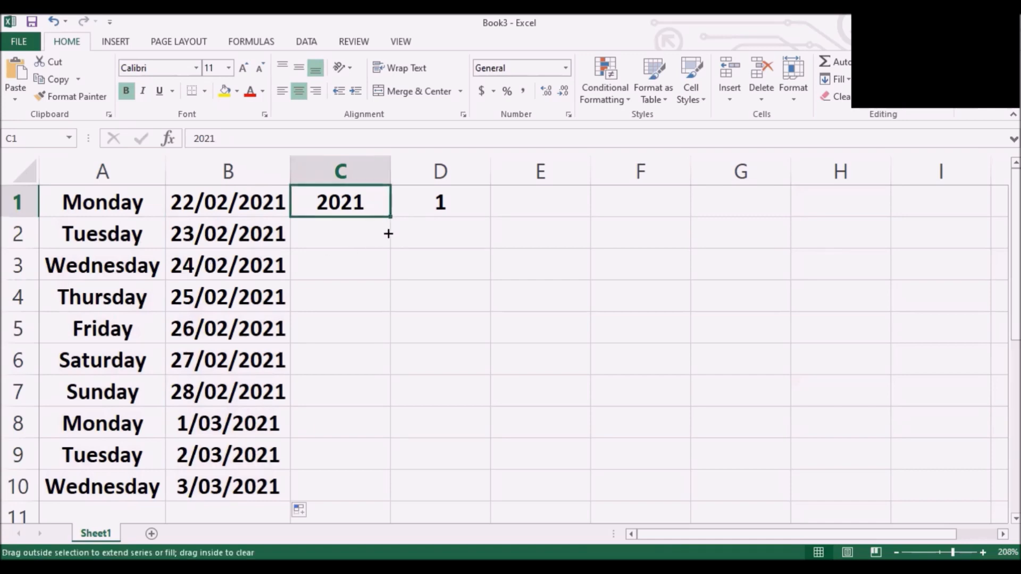
drag(389, 202, 340, 233)
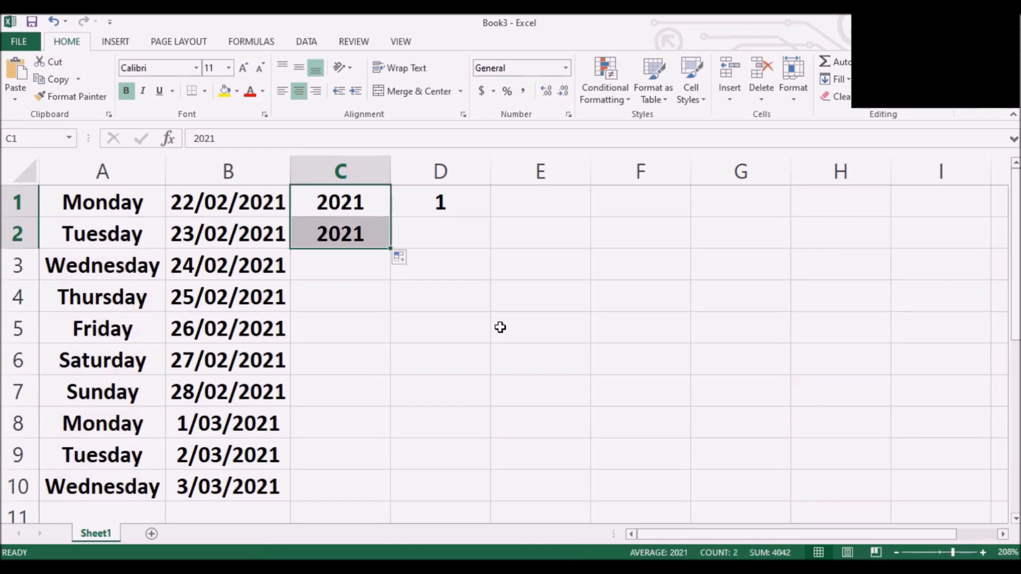
click(339, 232)
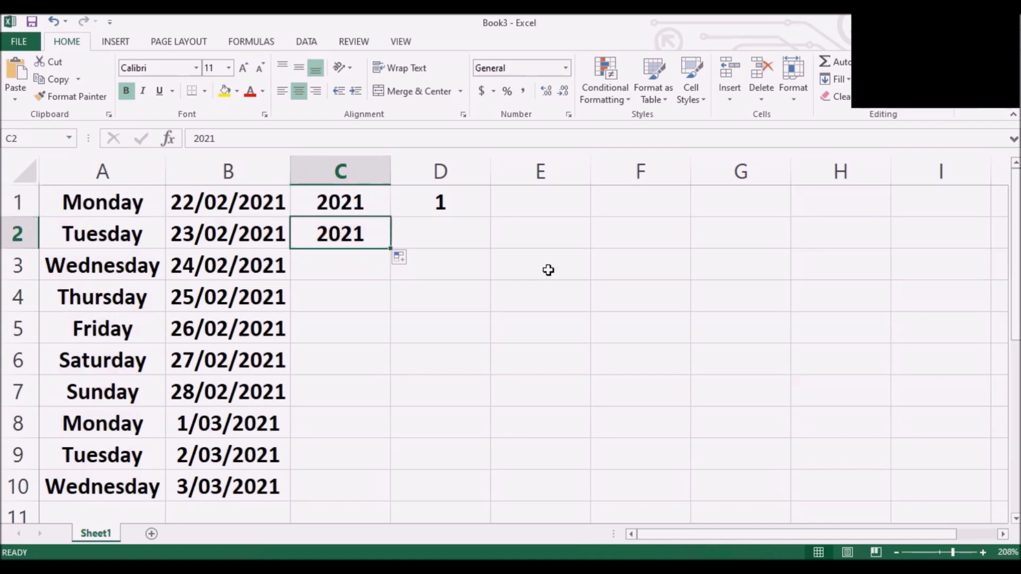
text(2)
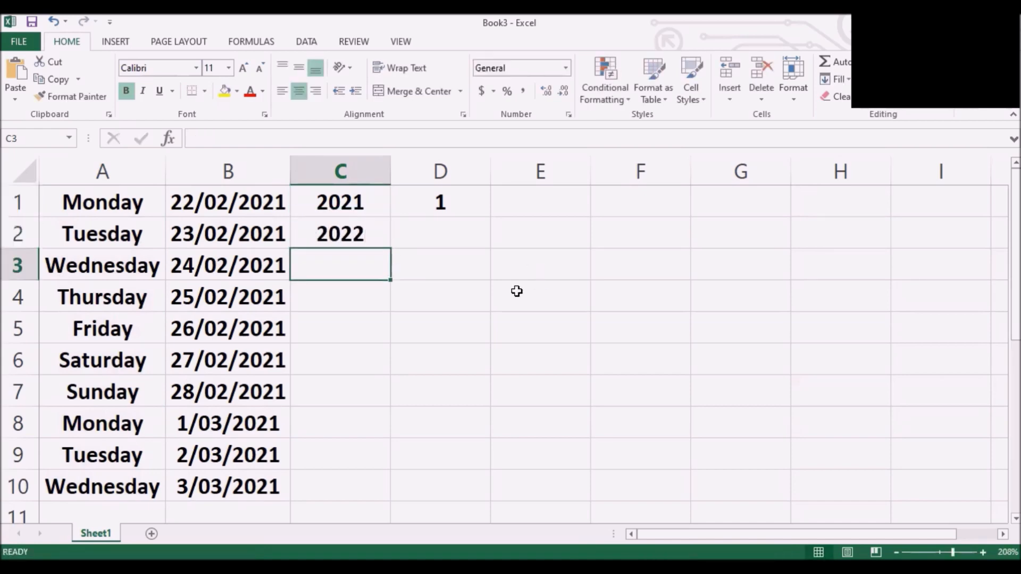
click(439, 297)
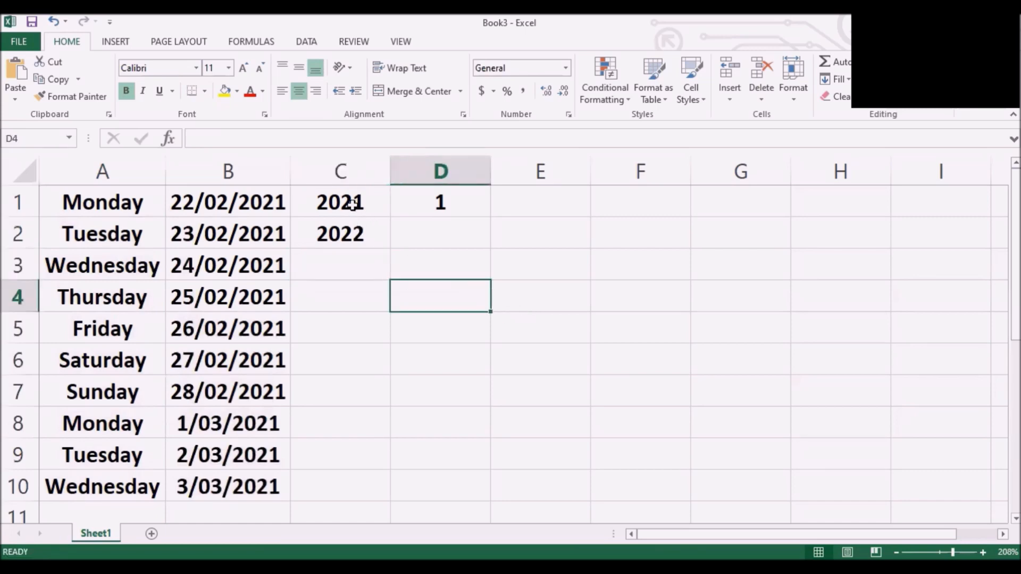
Step: Select the years 2021 and 2022 in C1:C2 as the series pattern
drag(340, 202, 339, 233)
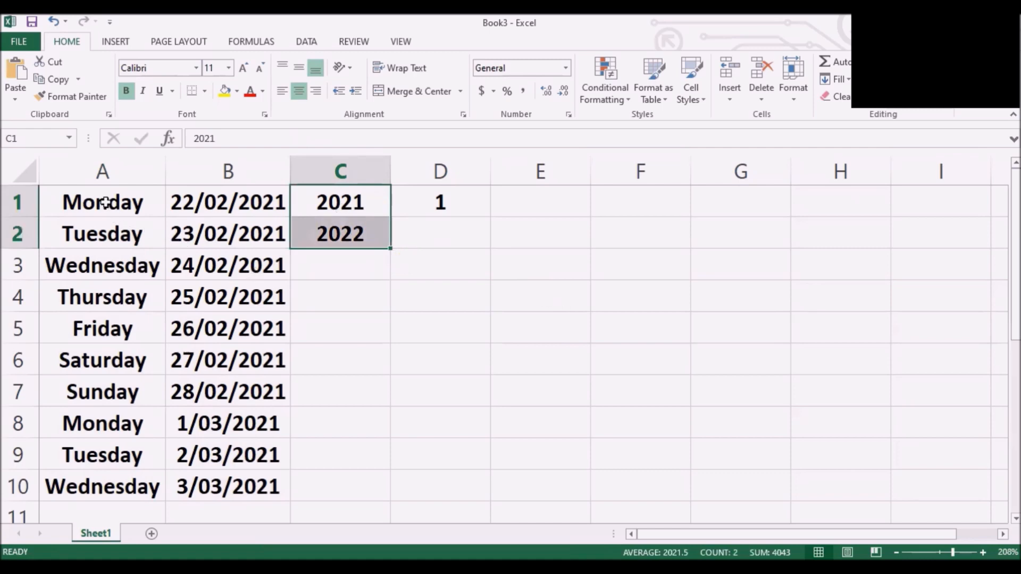
click(101, 202)
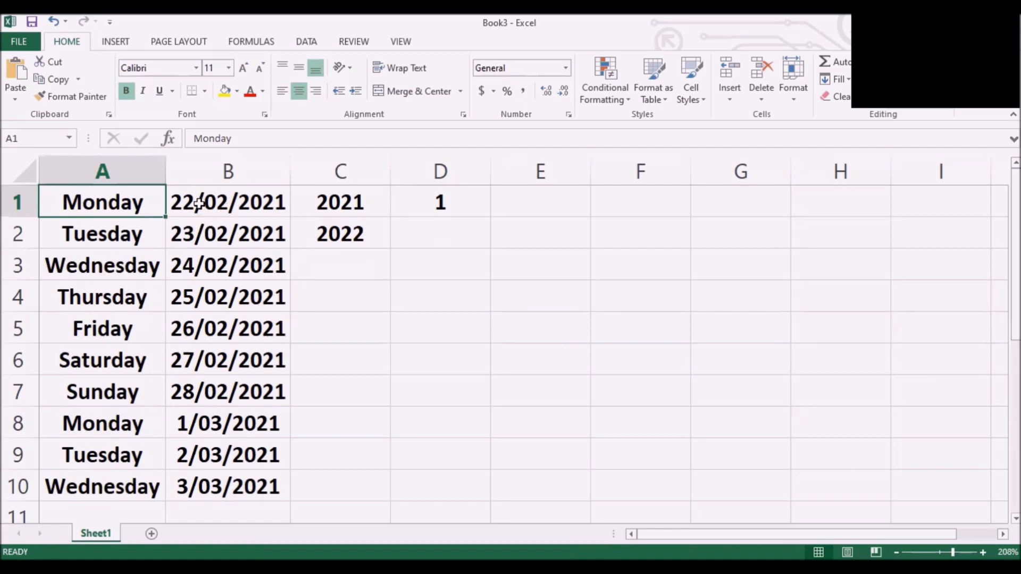
click(227, 202)
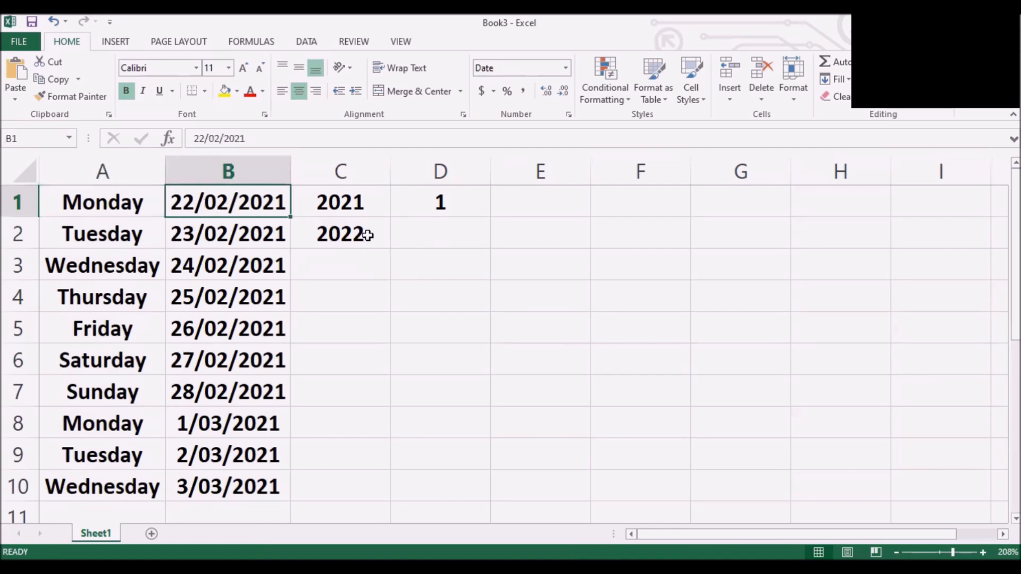
click(340, 202)
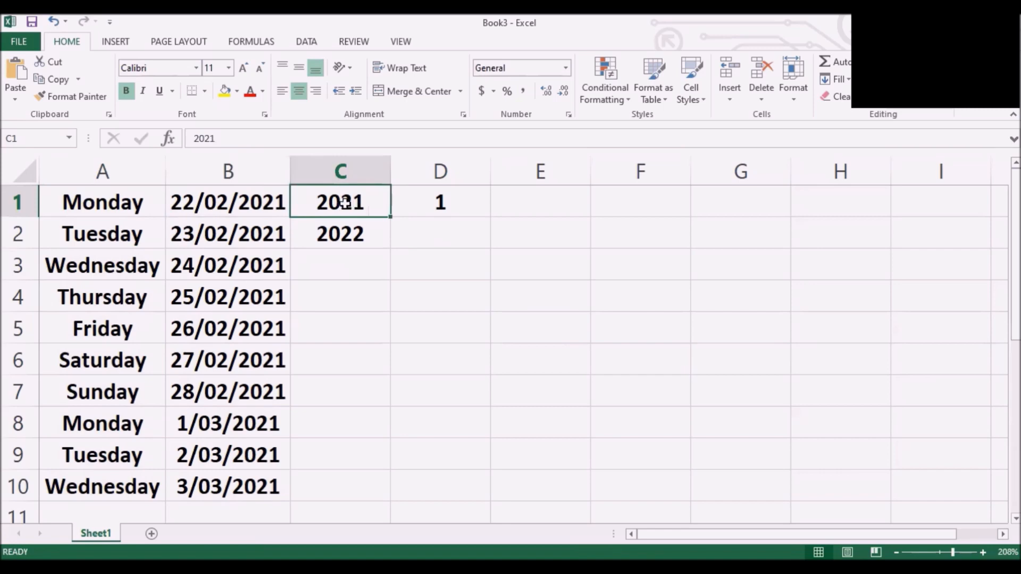
mouse_move(342, 237)
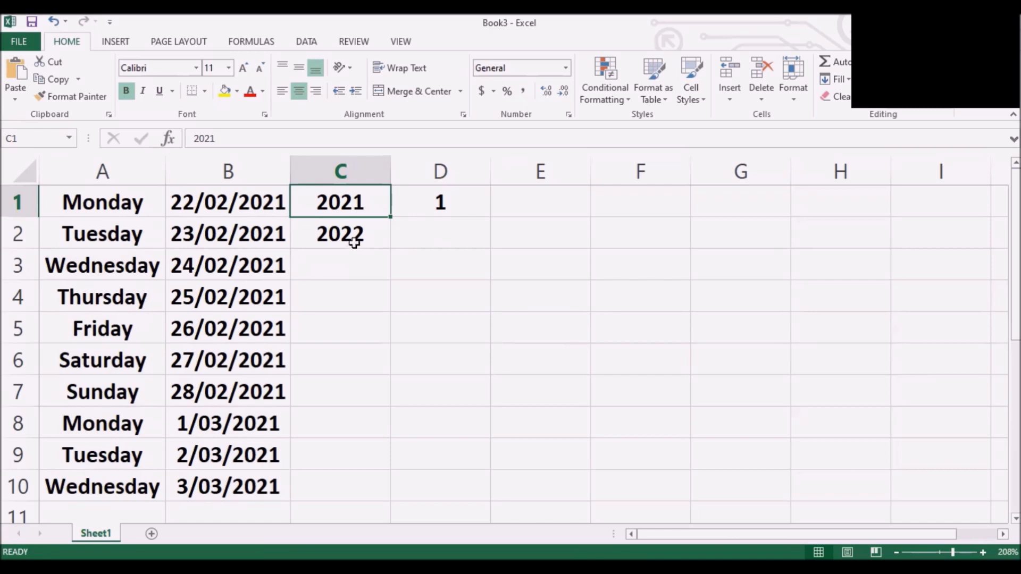
mouse_move(342, 202)
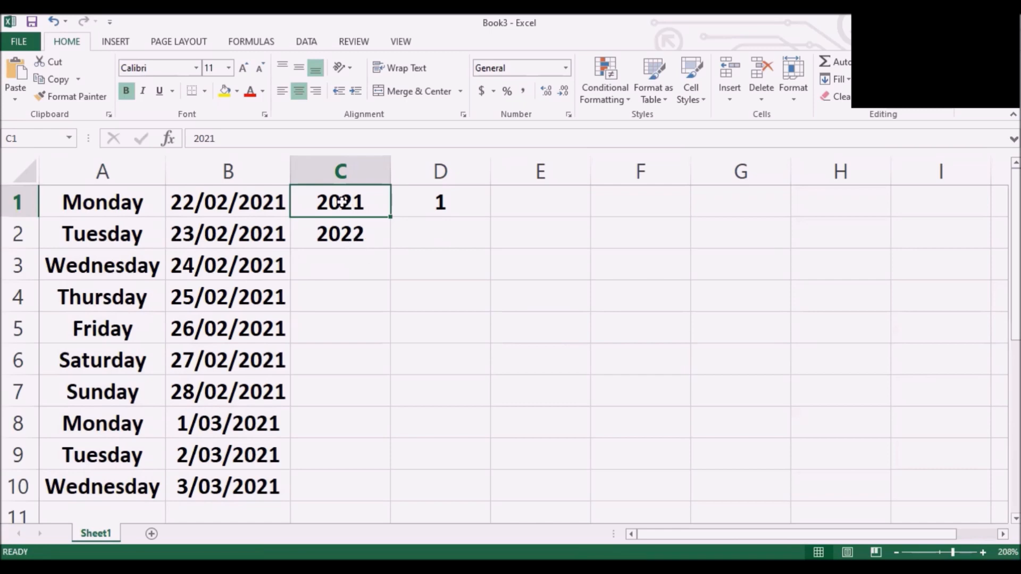
drag(340, 202, 340, 233)
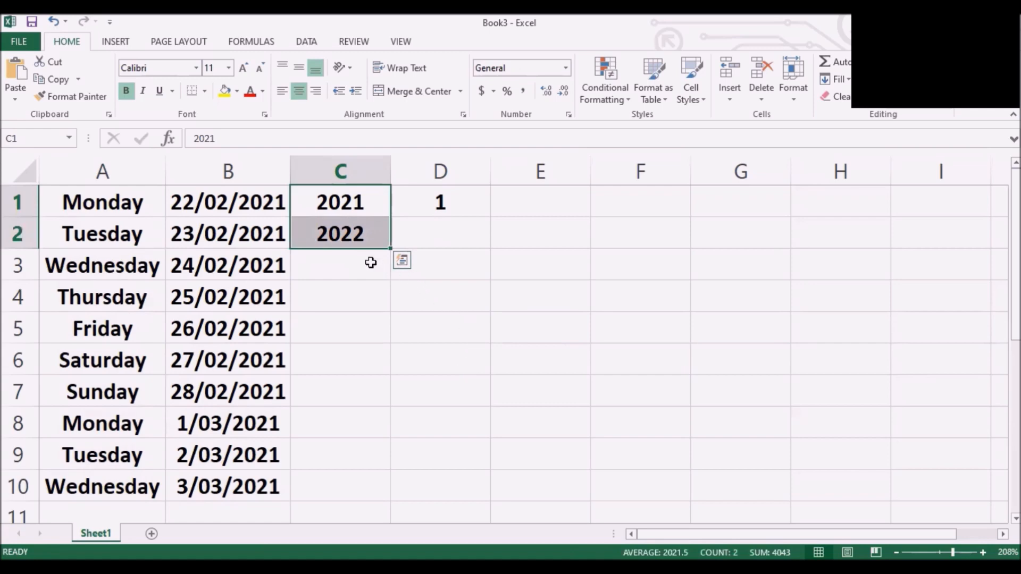
mouse_move(372, 304)
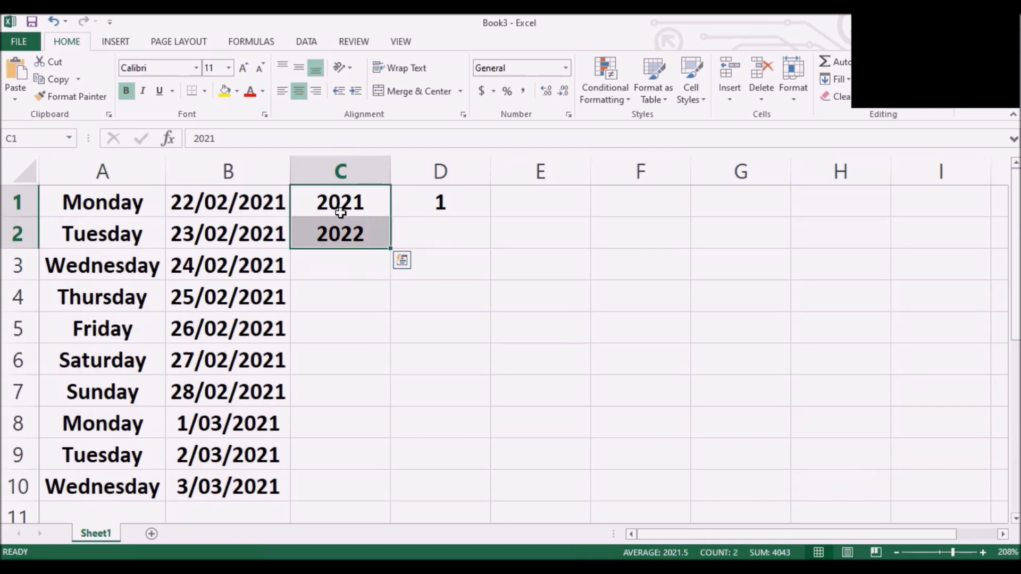
mouse_move(392, 250)
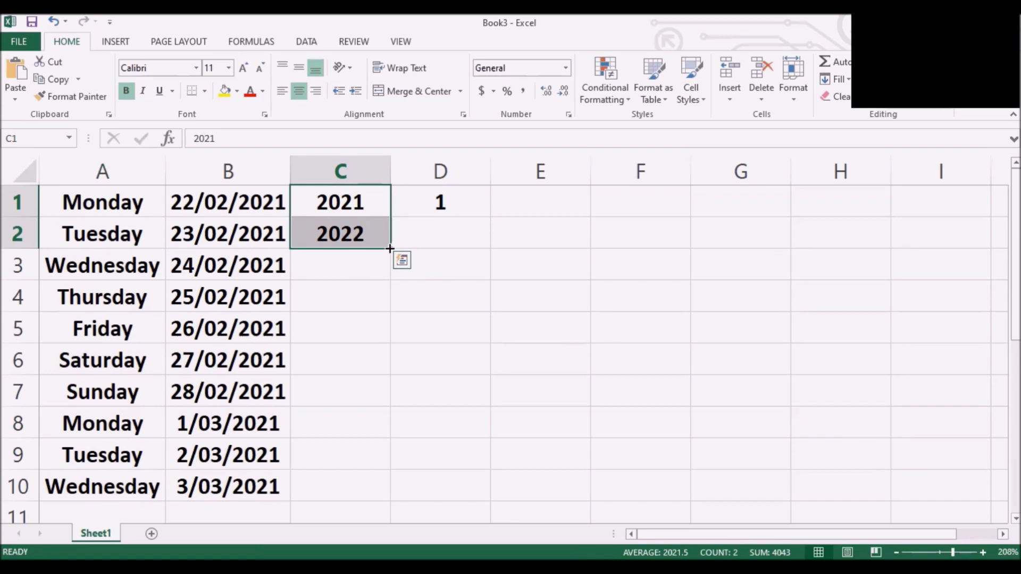
mouse_move(391, 247)
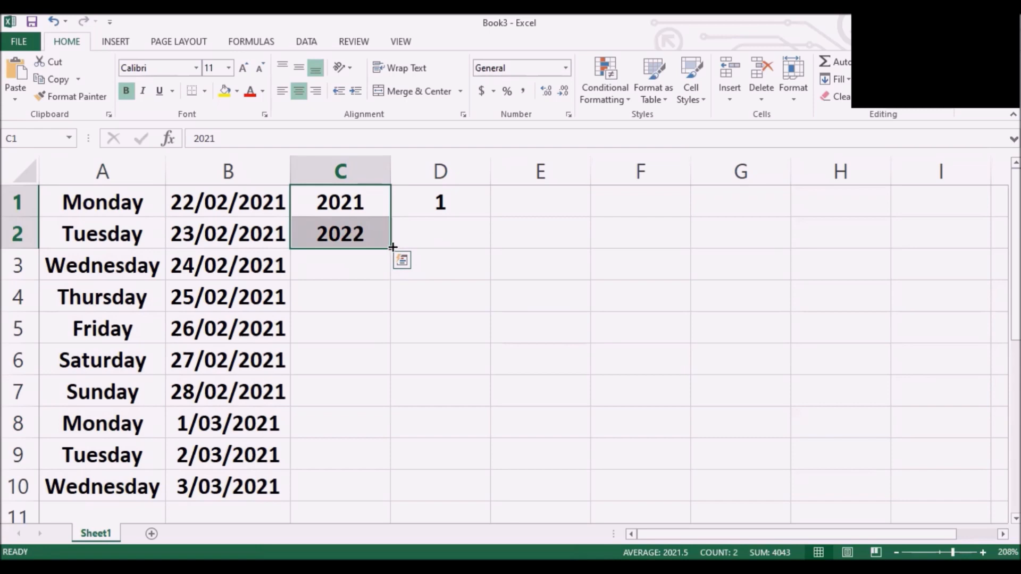
mouse_move(390, 249)
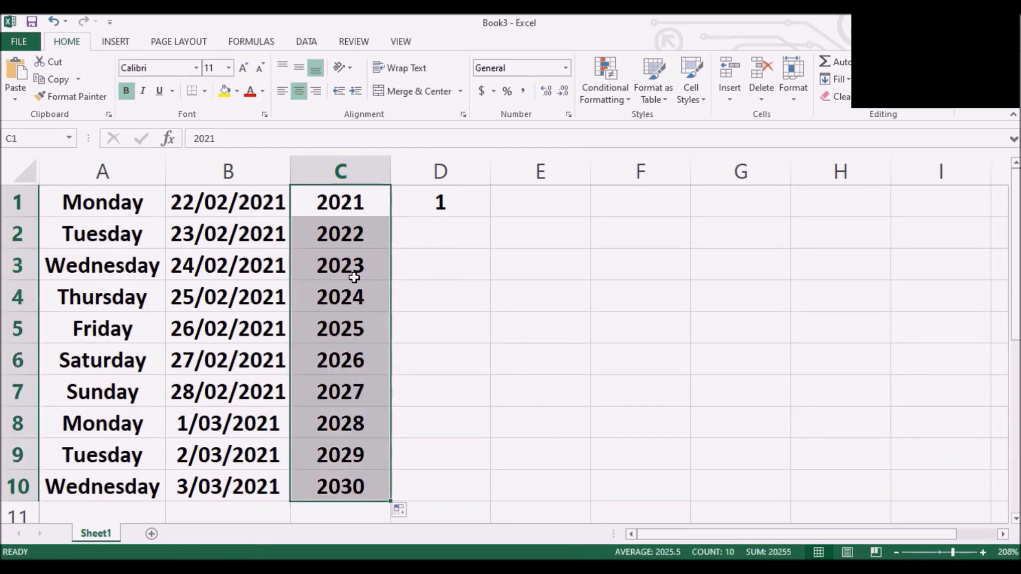
mouse_move(349, 302)
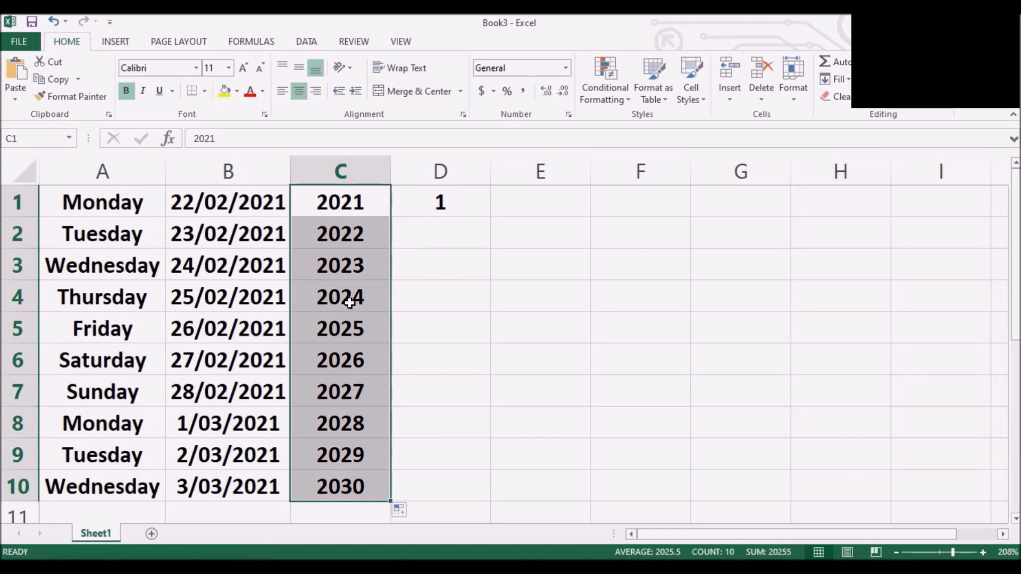
mouse_move(383, 319)
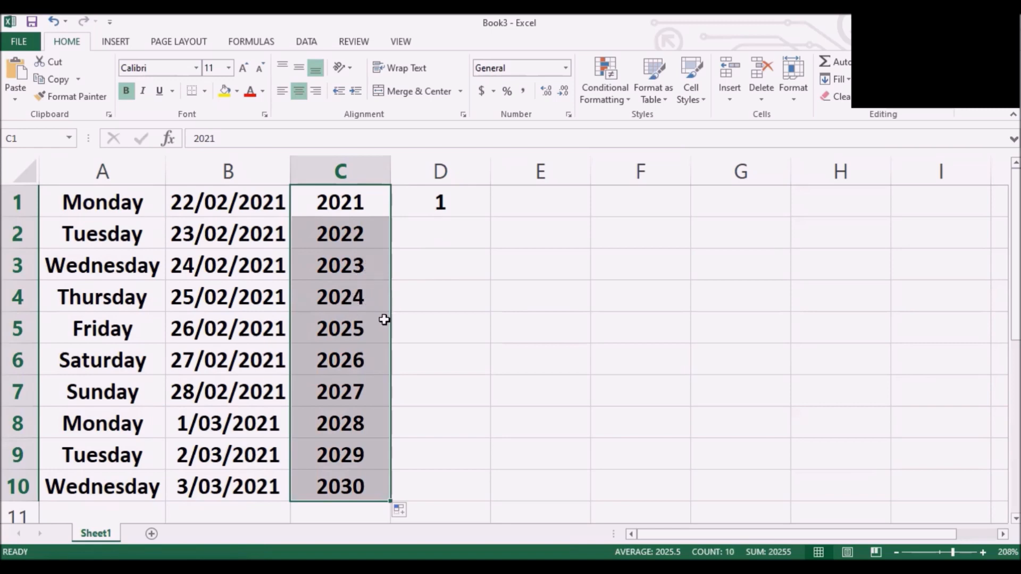
mouse_move(98, 508)
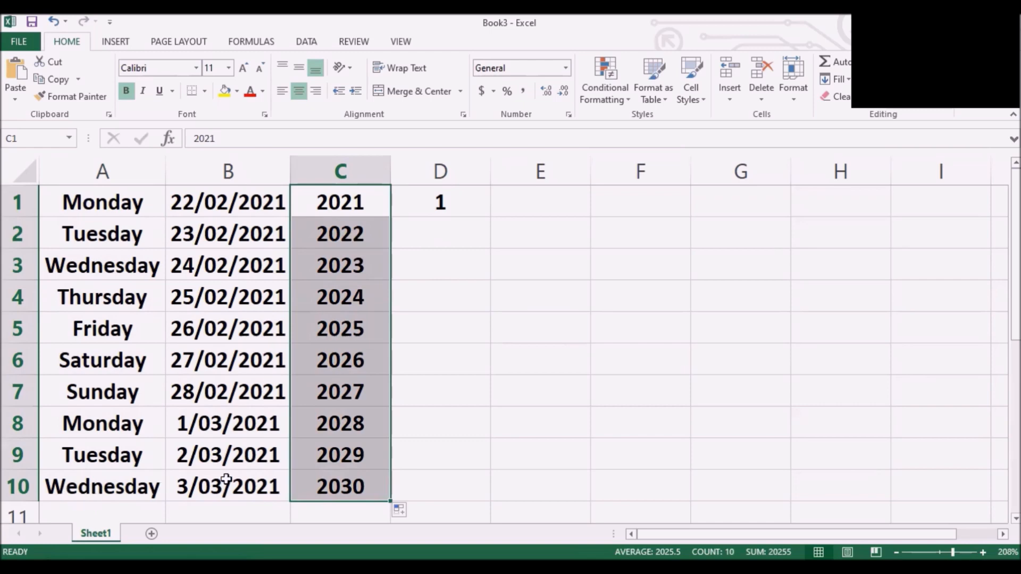
mouse_move(349, 489)
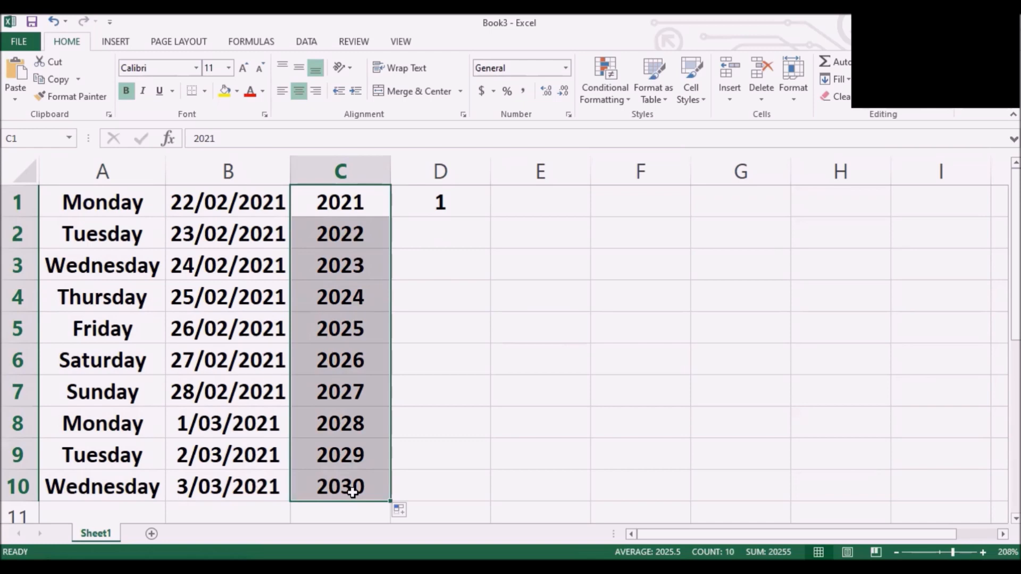
Step: Fill D1:D10 with the numbers 1 to 10 starting from D1
click(440, 202)
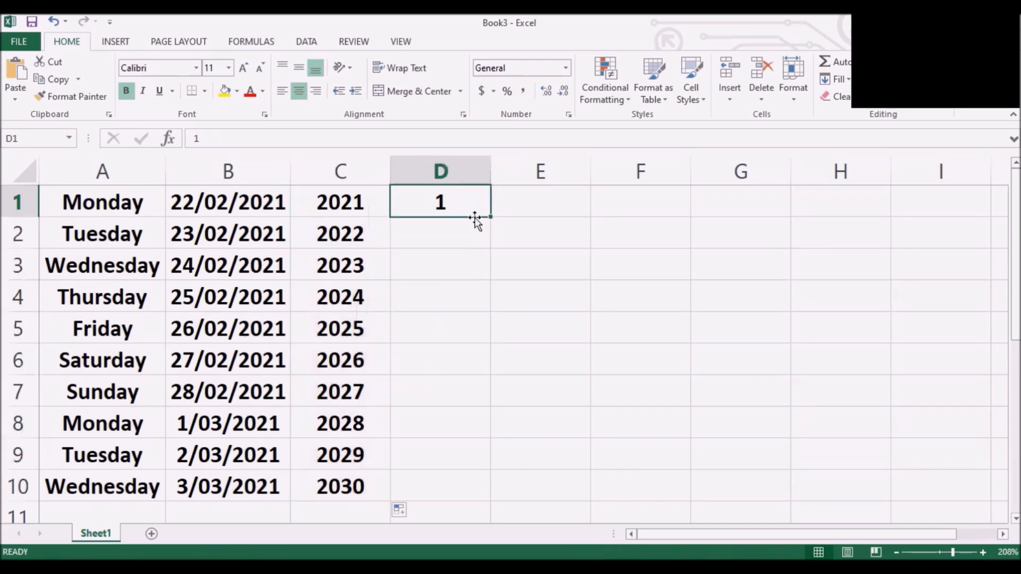
mouse_move(552, 243)
text(2)
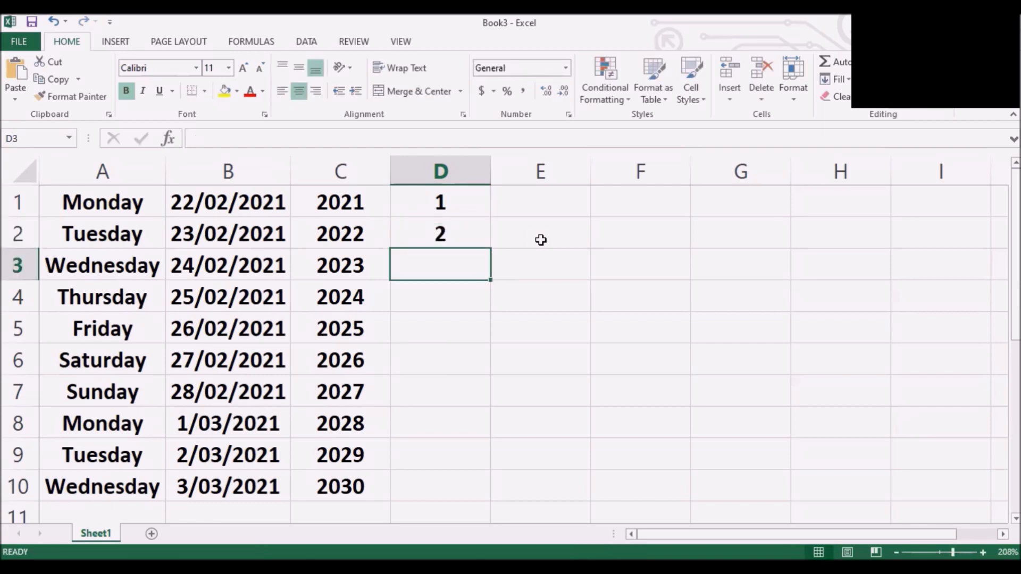
mouse_move(437, 201)
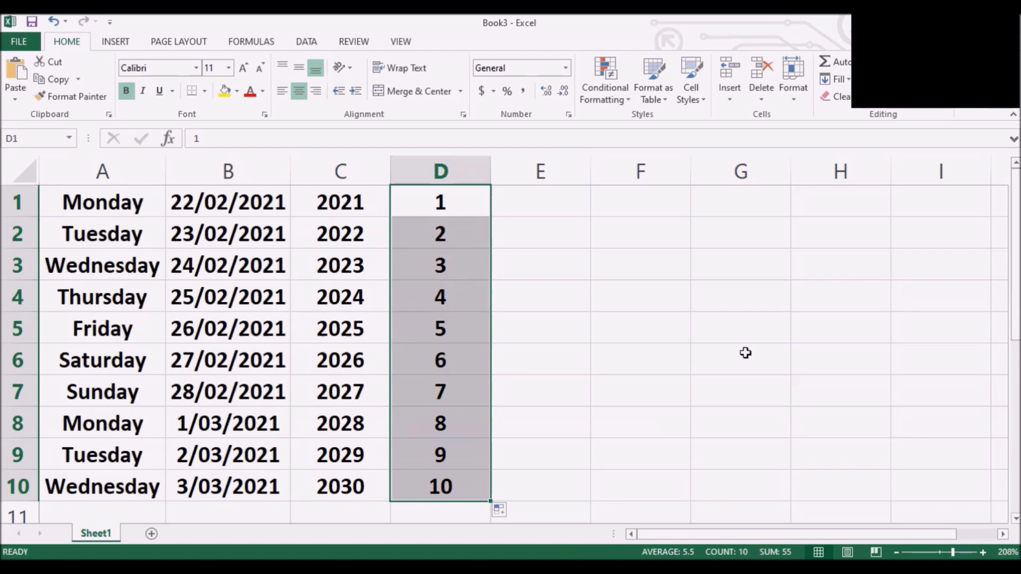
click(639, 296)
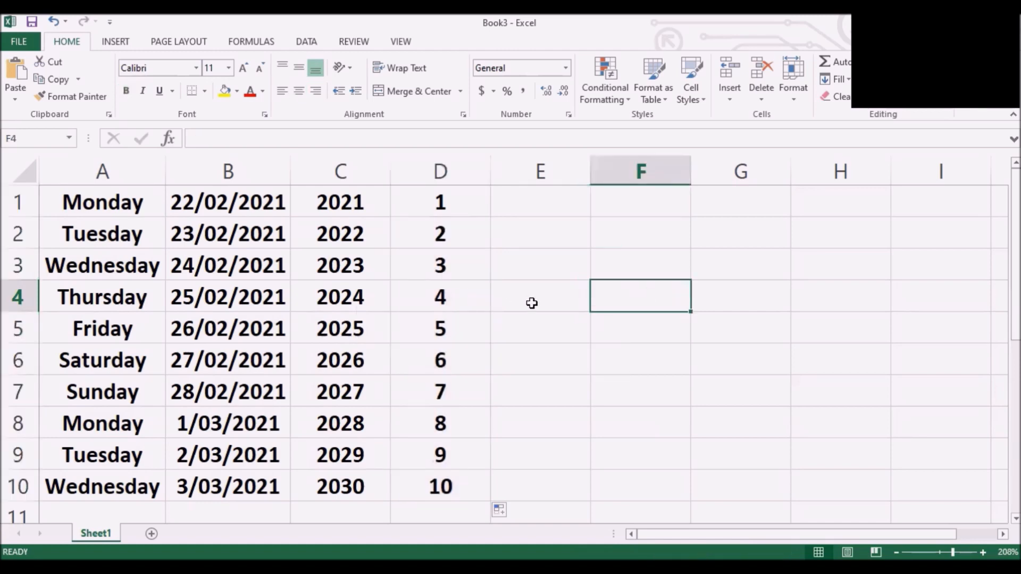
mouse_move(504, 295)
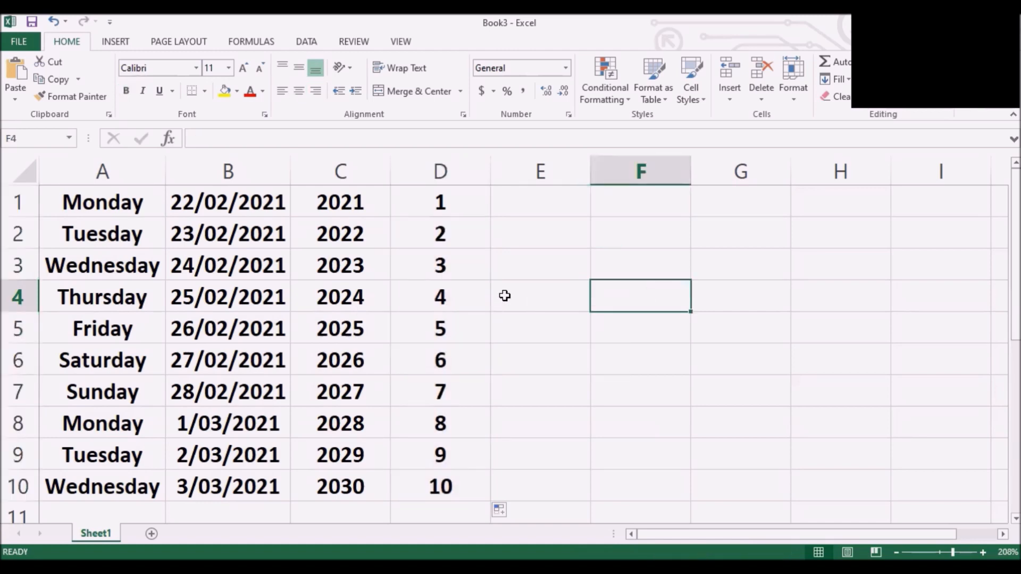
mouse_move(159, 121)
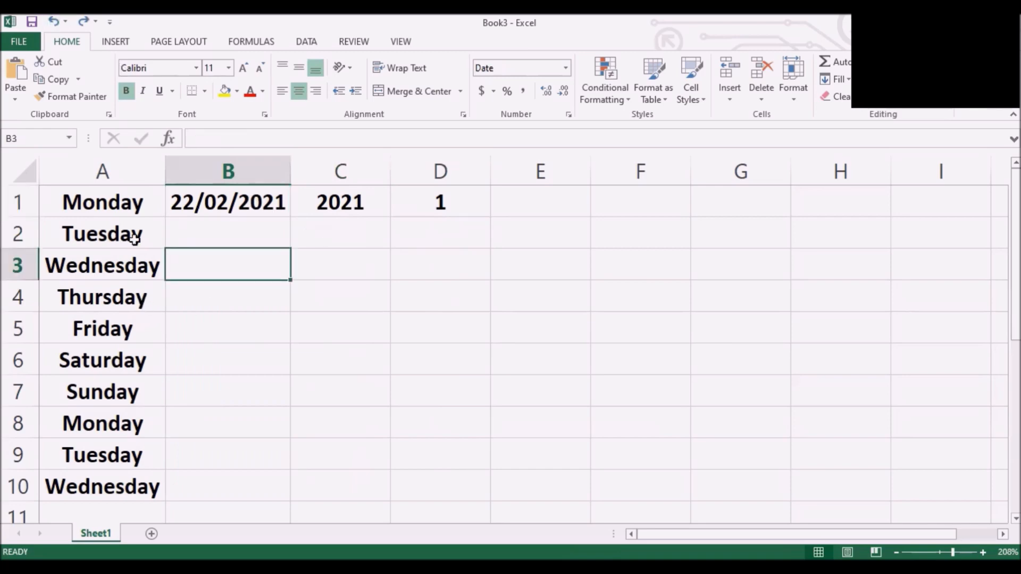
mouse_move(111, 203)
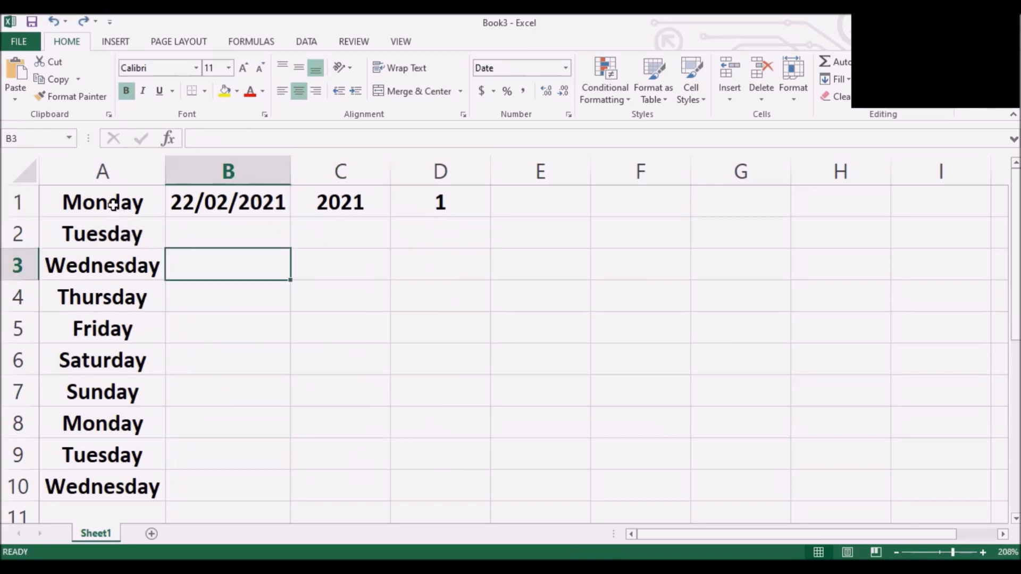
mouse_move(169, 210)
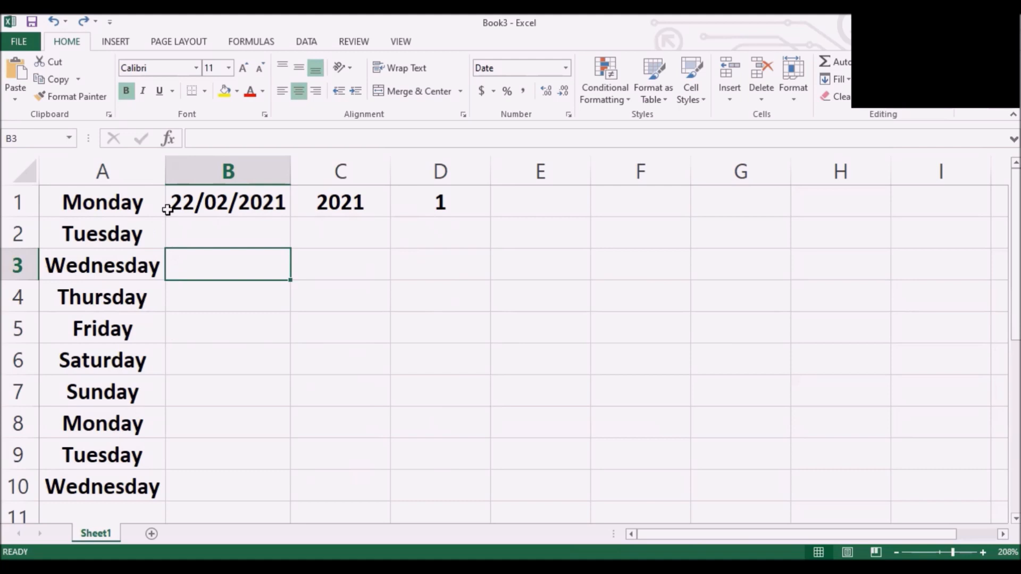
mouse_move(224, 207)
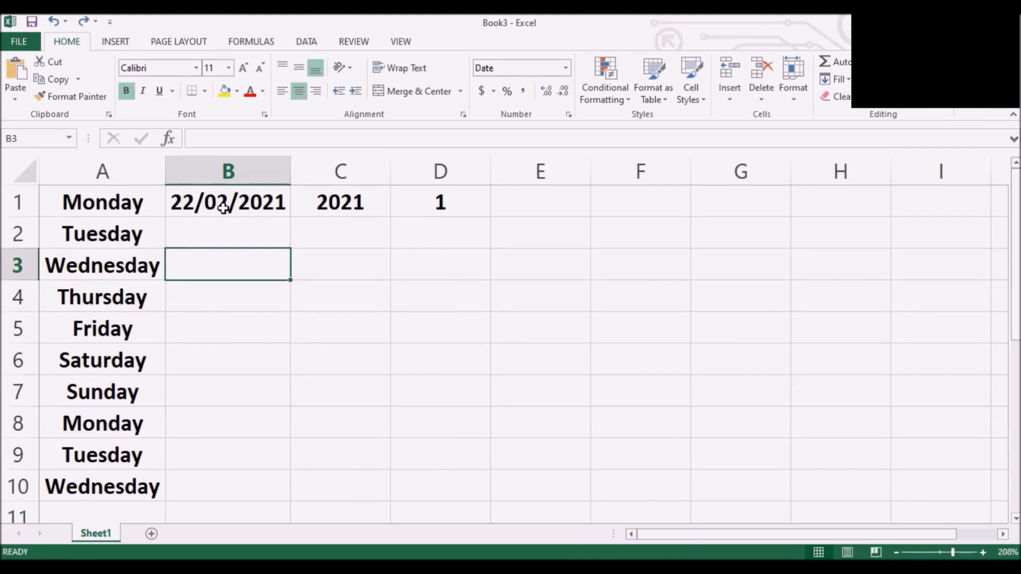
Step: Auto-fill consecutive dates from 22/02/2021 in B1 down beside the weekdays
click(227, 202)
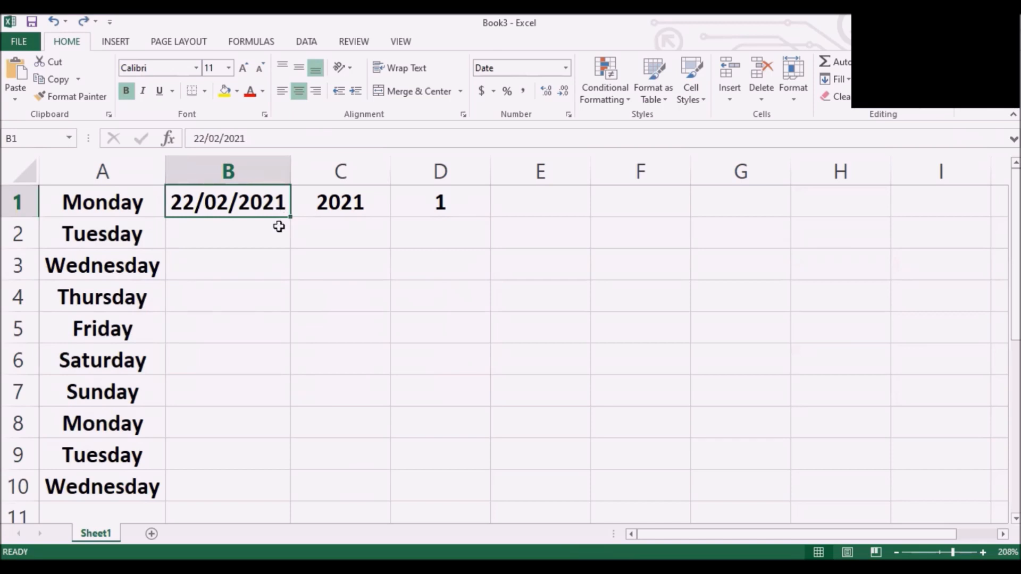
mouse_move(293, 221)
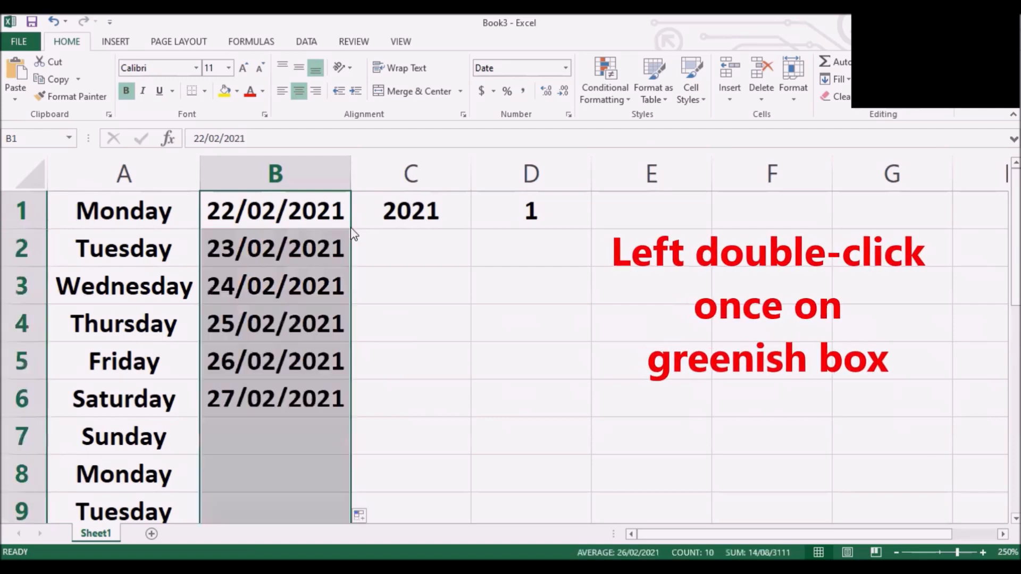
double_click(359, 516)
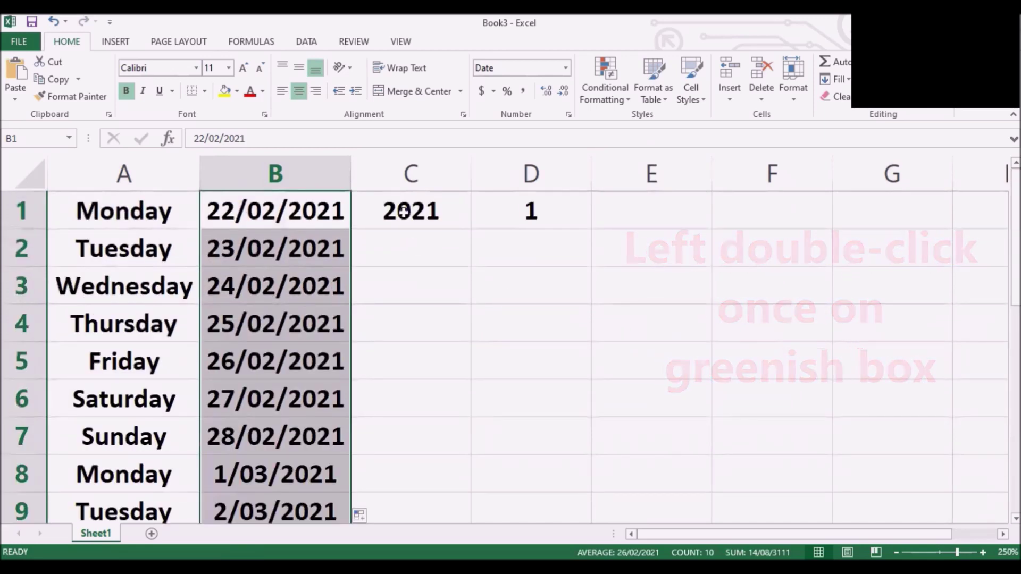
Step: Enter 2022 in C2 to restart the year series and review the columns
click(410, 248)
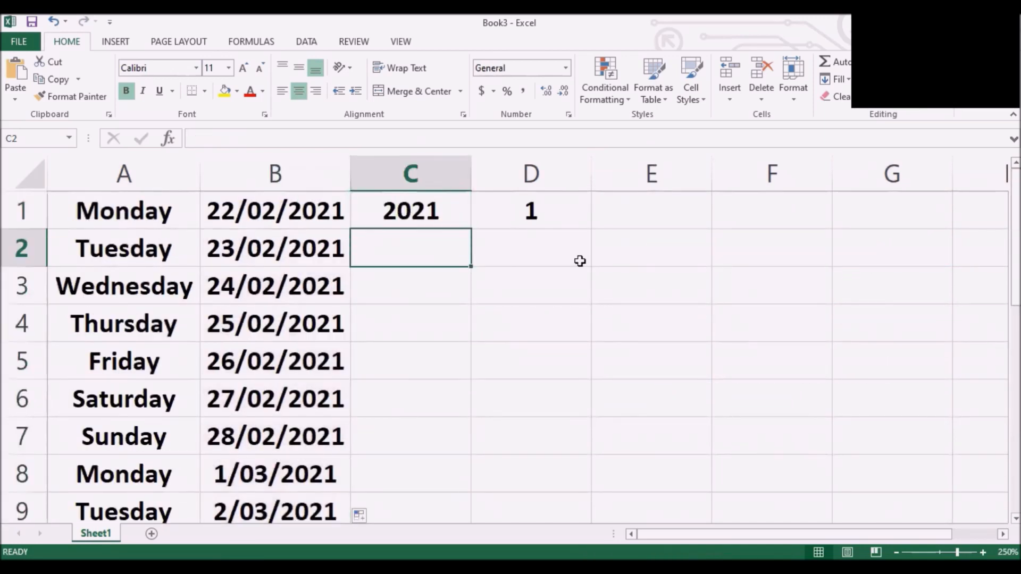
text(202)
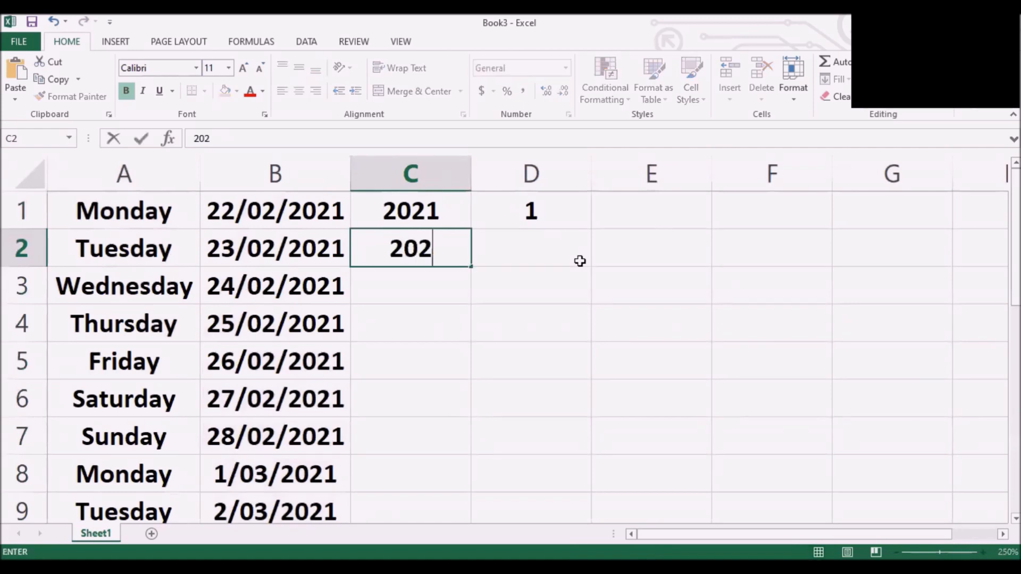
key(enter)
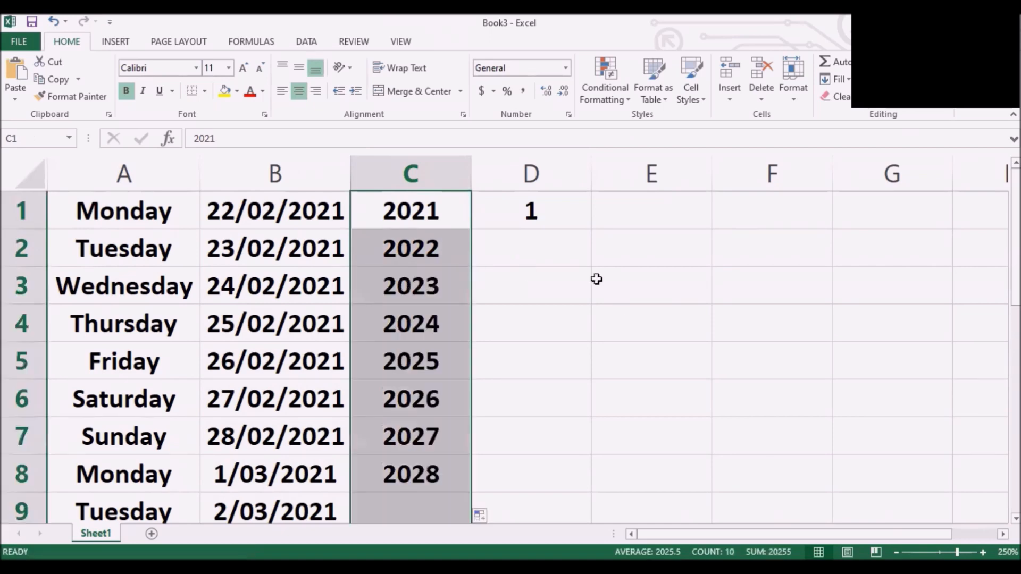
scroll(down, 3)
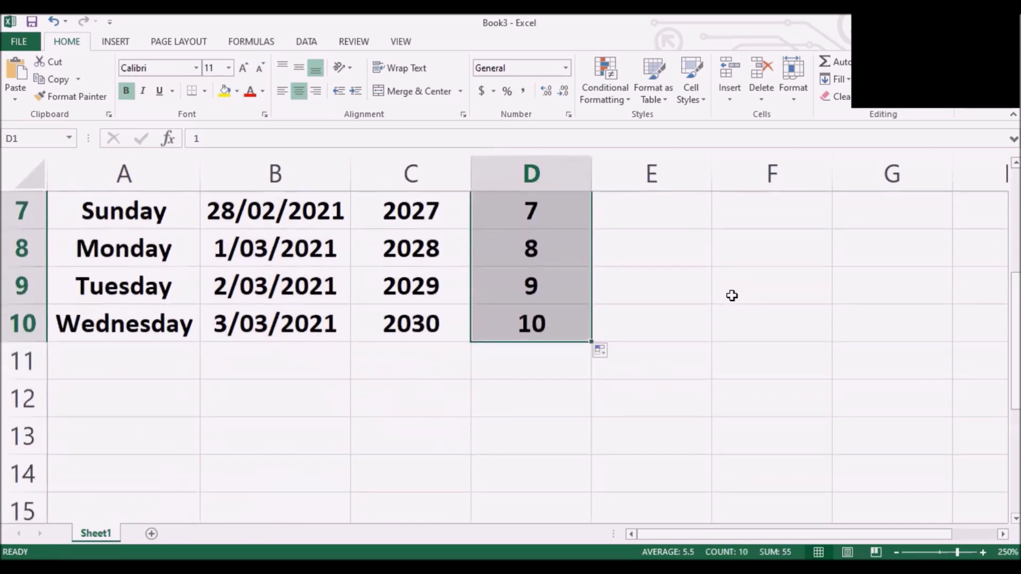
scroll(up, 3)
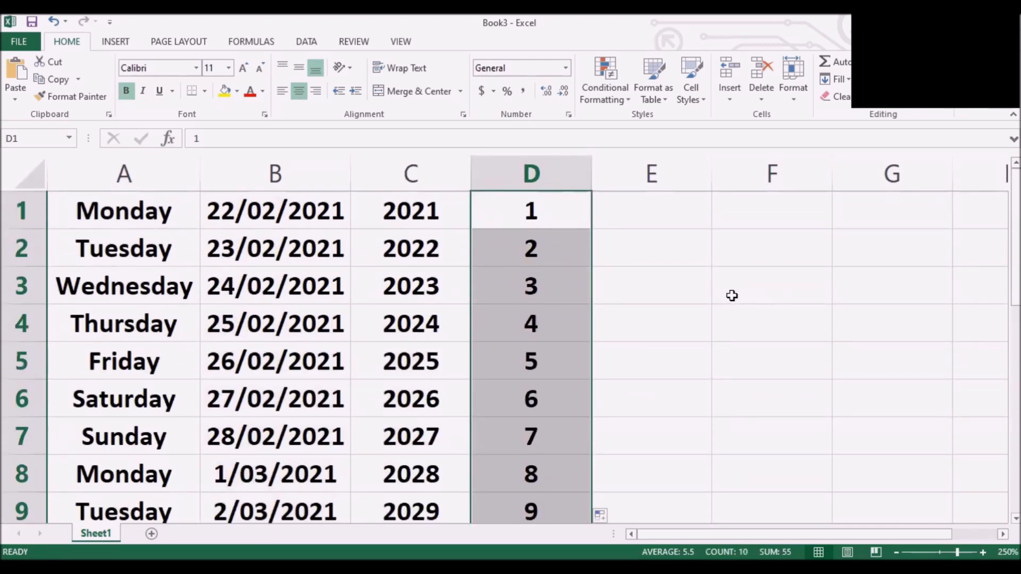
click(650, 210)
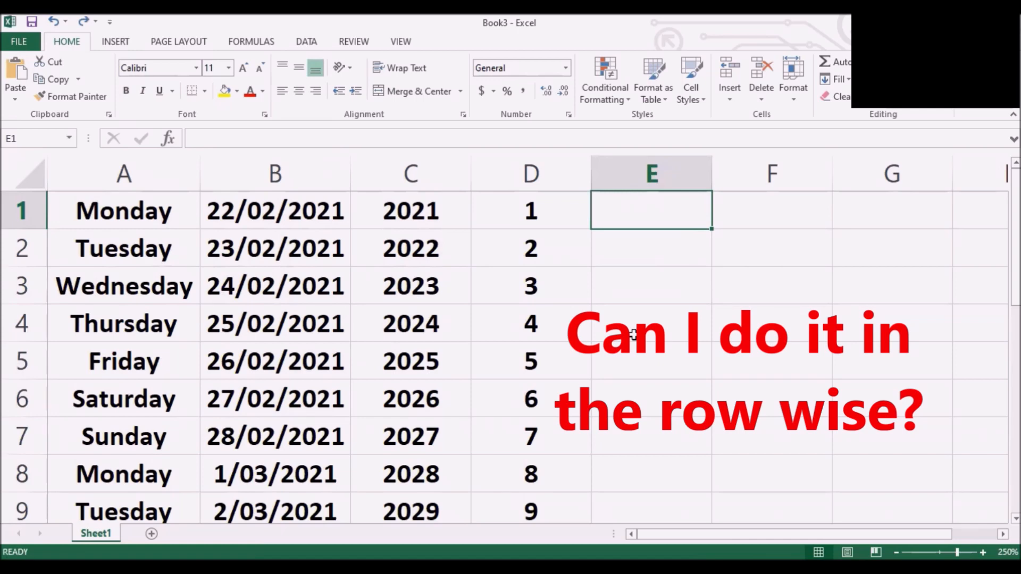
mouse_move(121, 106)
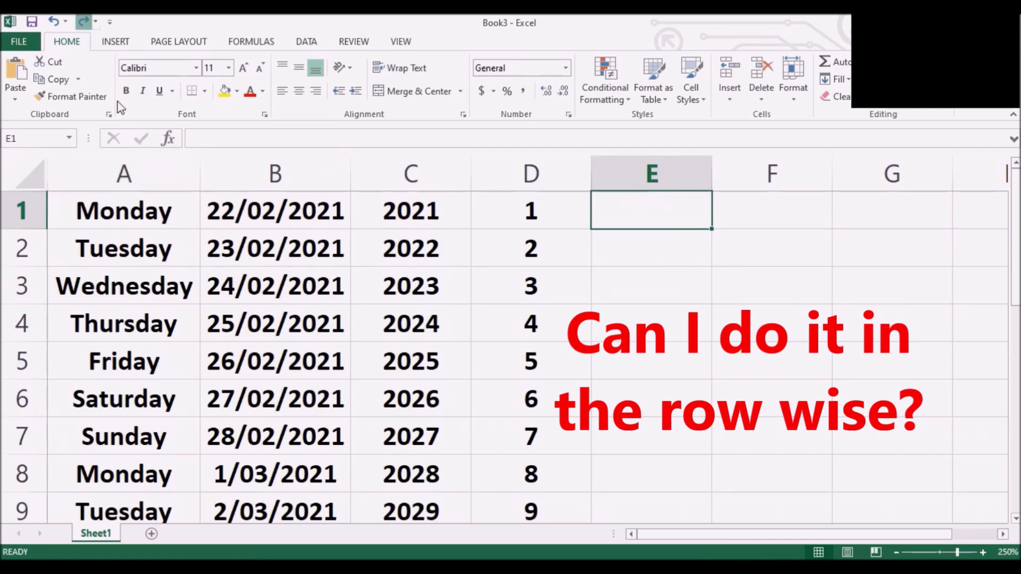
Step: Enter Monday in cell E1 to begin the row weekday series
text(Monday)
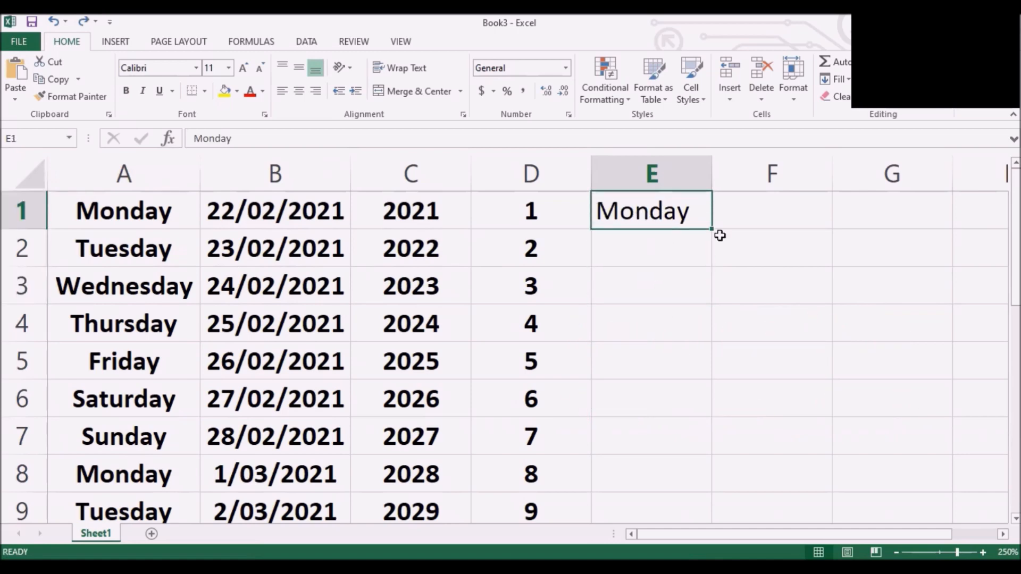
mouse_move(713, 229)
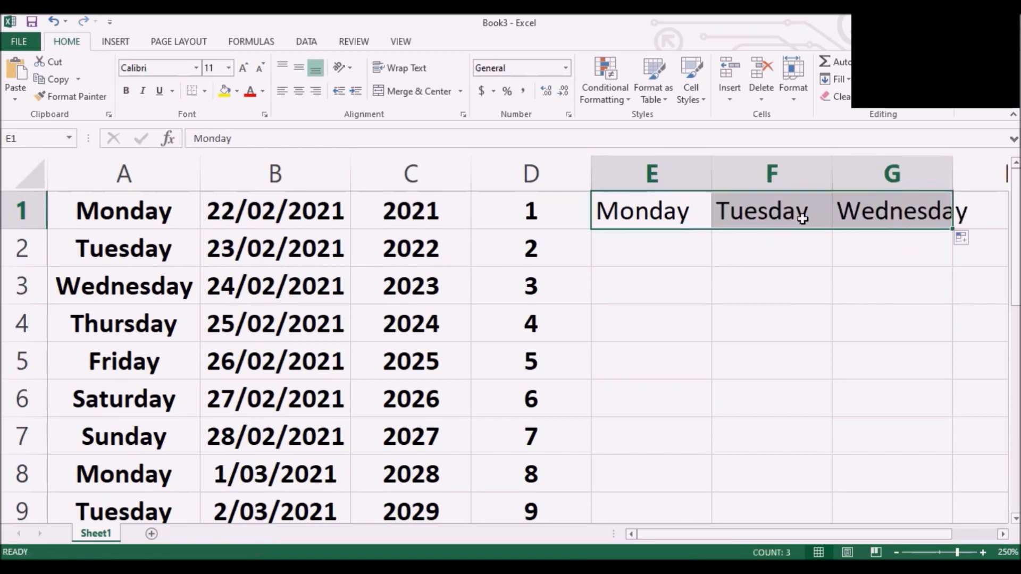
mouse_move(778, 221)
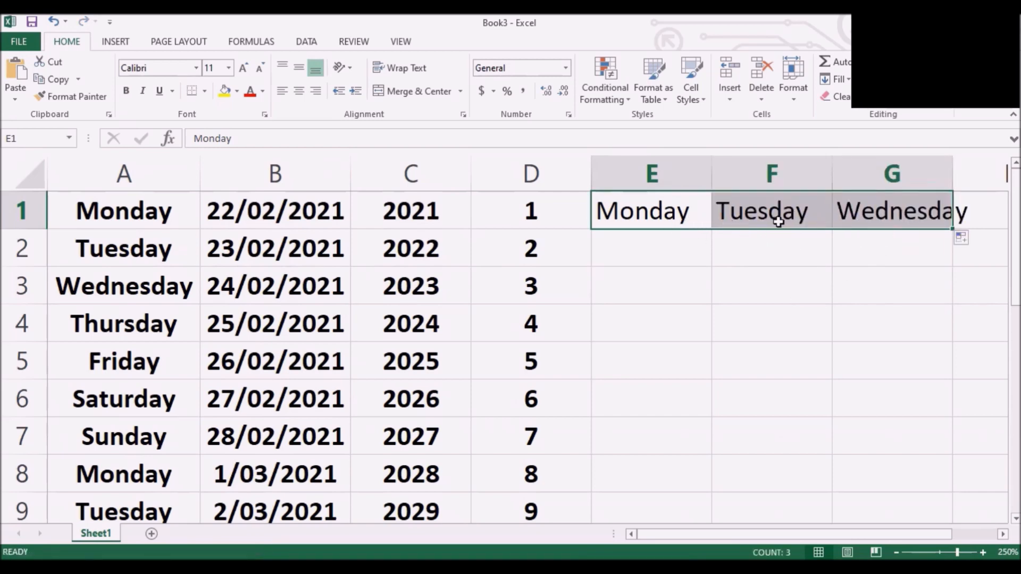
mouse_move(282, 230)
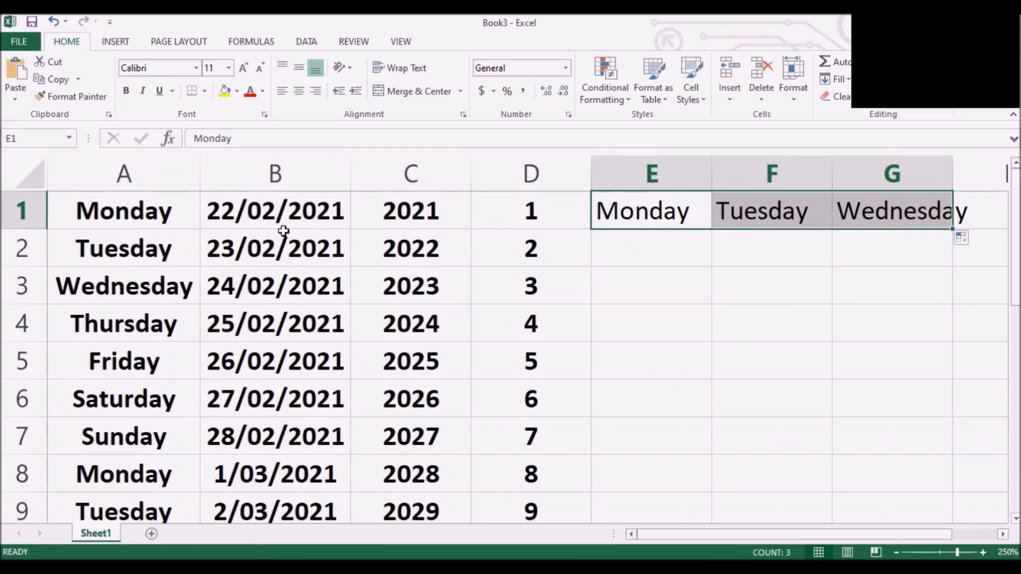
mouse_move(452, 228)
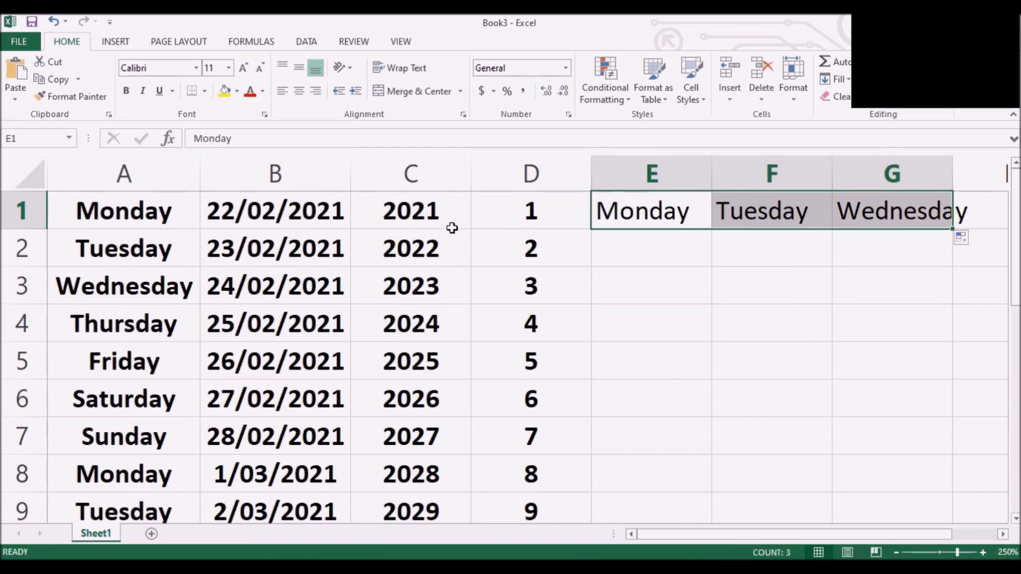
mouse_move(822, 336)
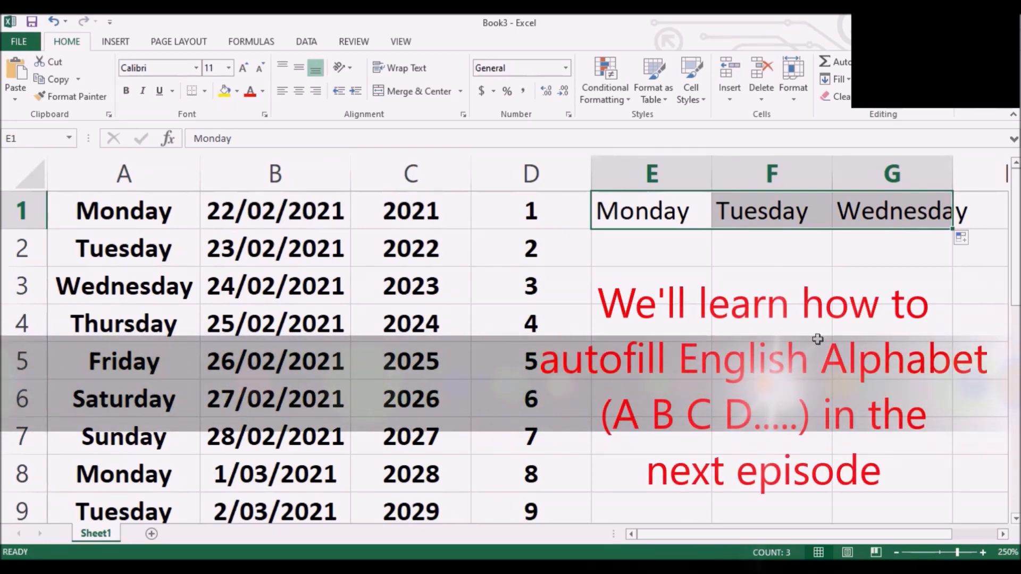
mouse_move(362, 210)
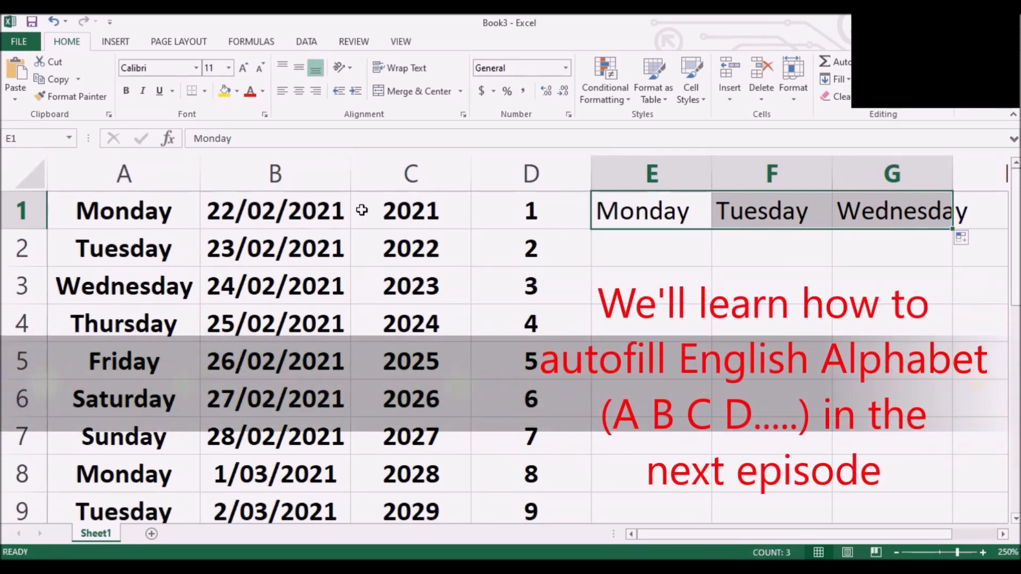